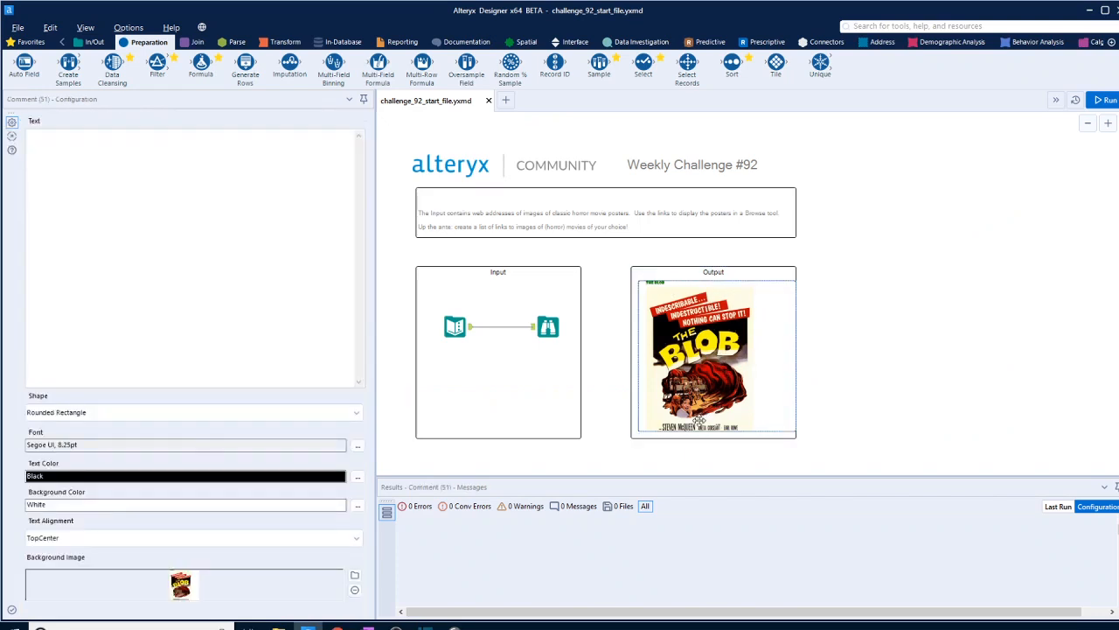
mouse_move(726, 333)
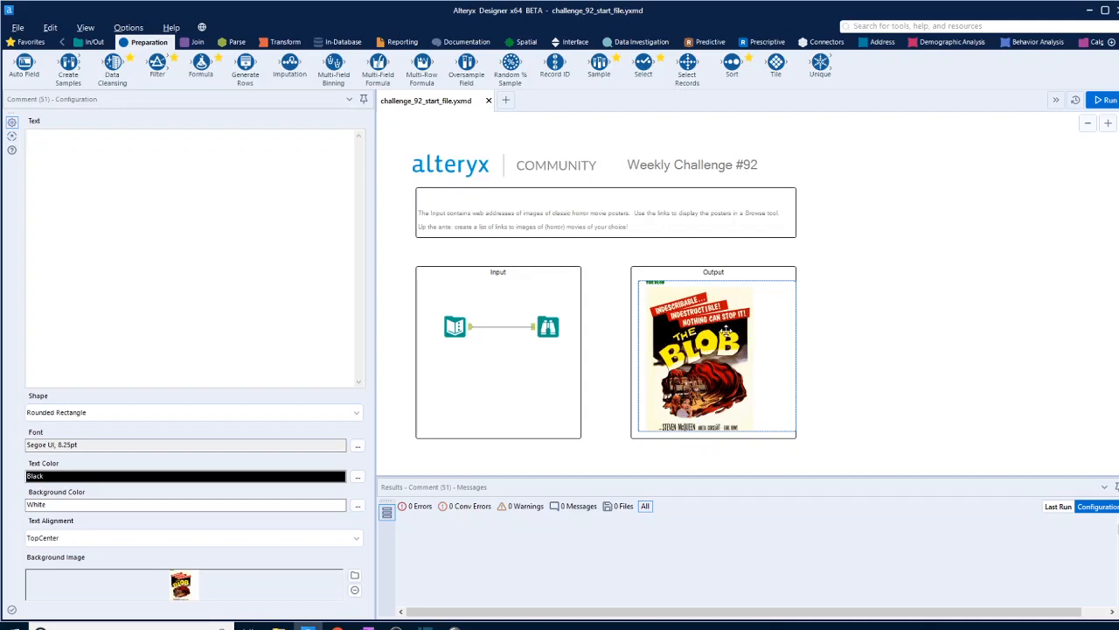
Select the Text Input tool to view its ten numbered horror poster URLs
left_click(454, 326)
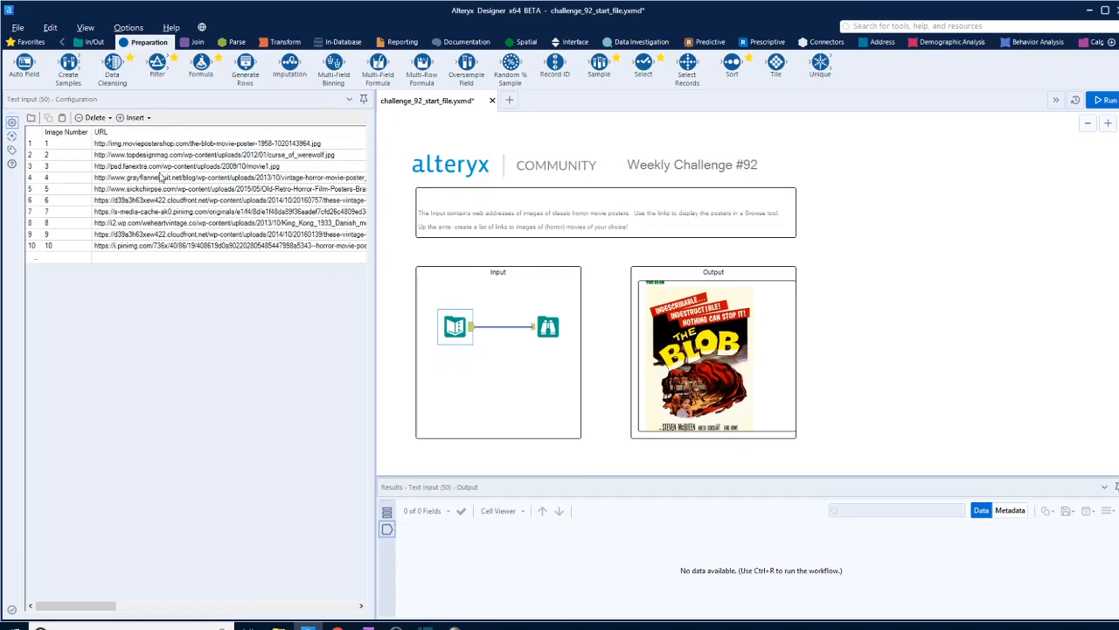
mouse_move(331, 163)
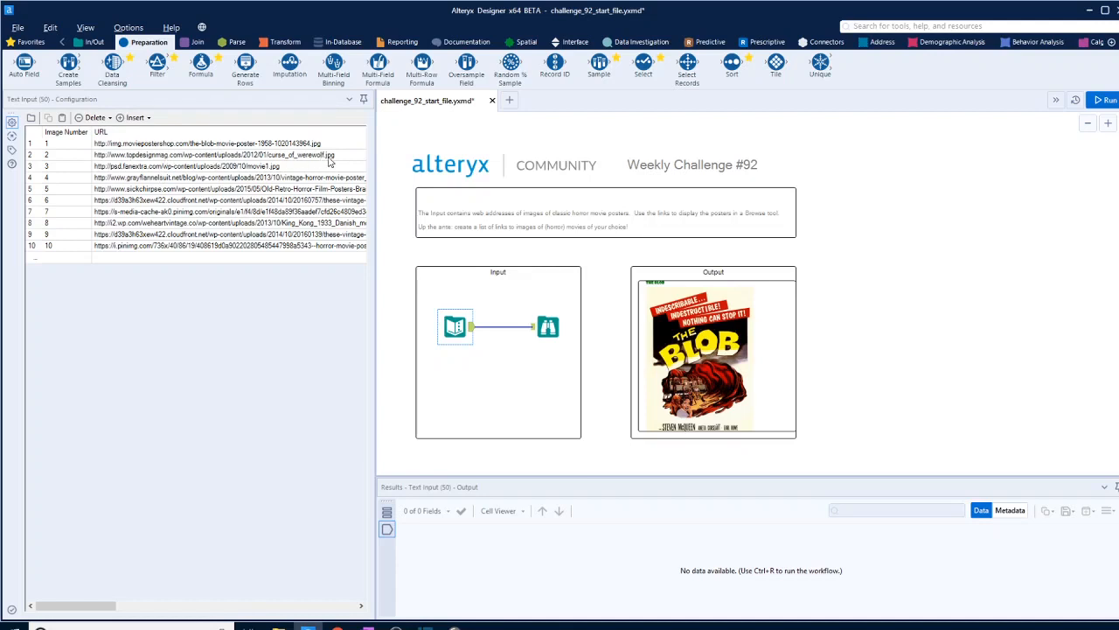
mouse_move(315, 156)
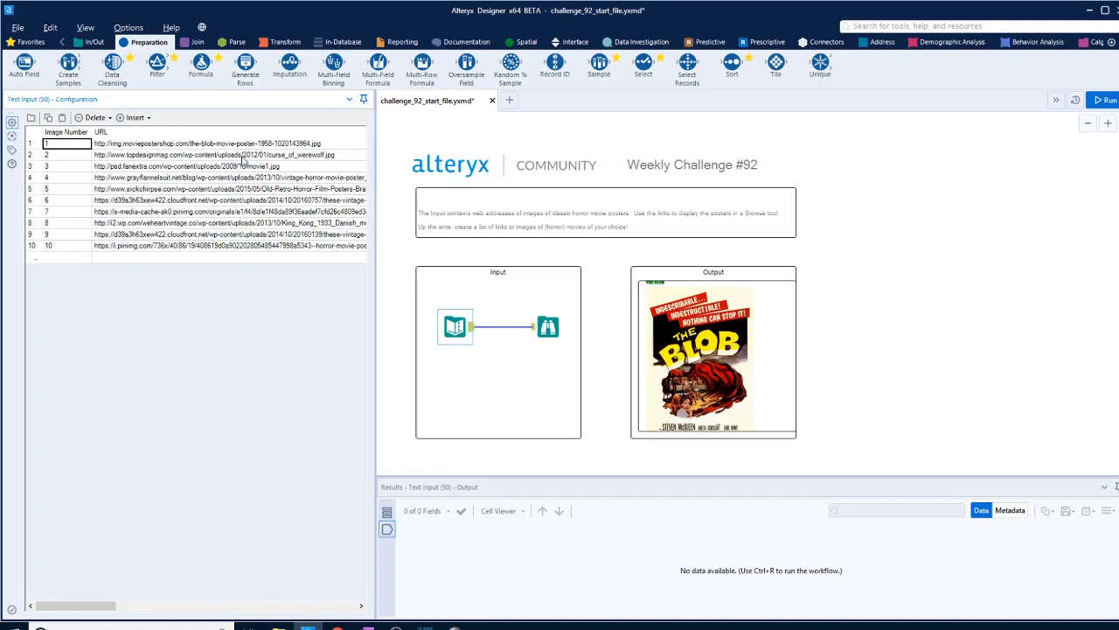
mouse_move(236, 204)
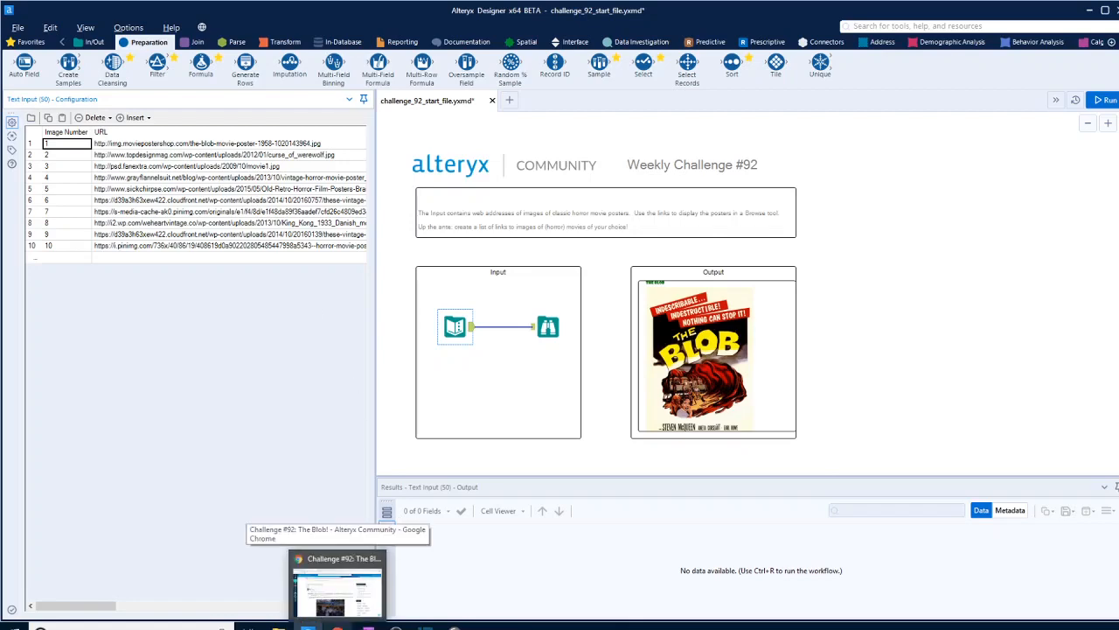
In Chrome, read The Dark Arts of Alteryx Reporting Tools section on Download and Blob Convert
left_click(336, 582)
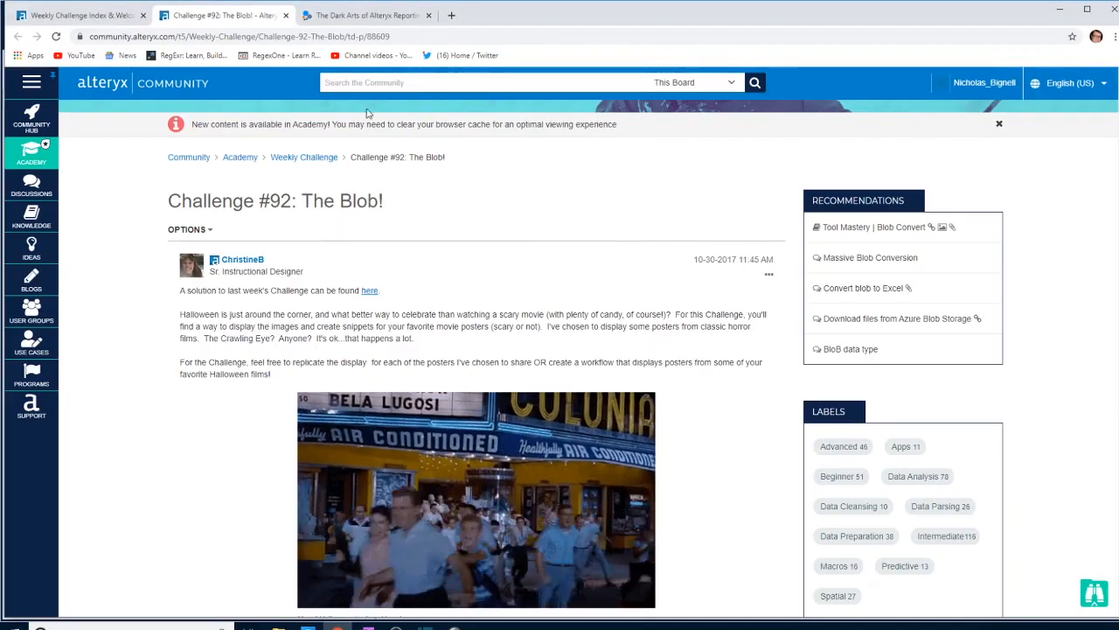
left_click(365, 15)
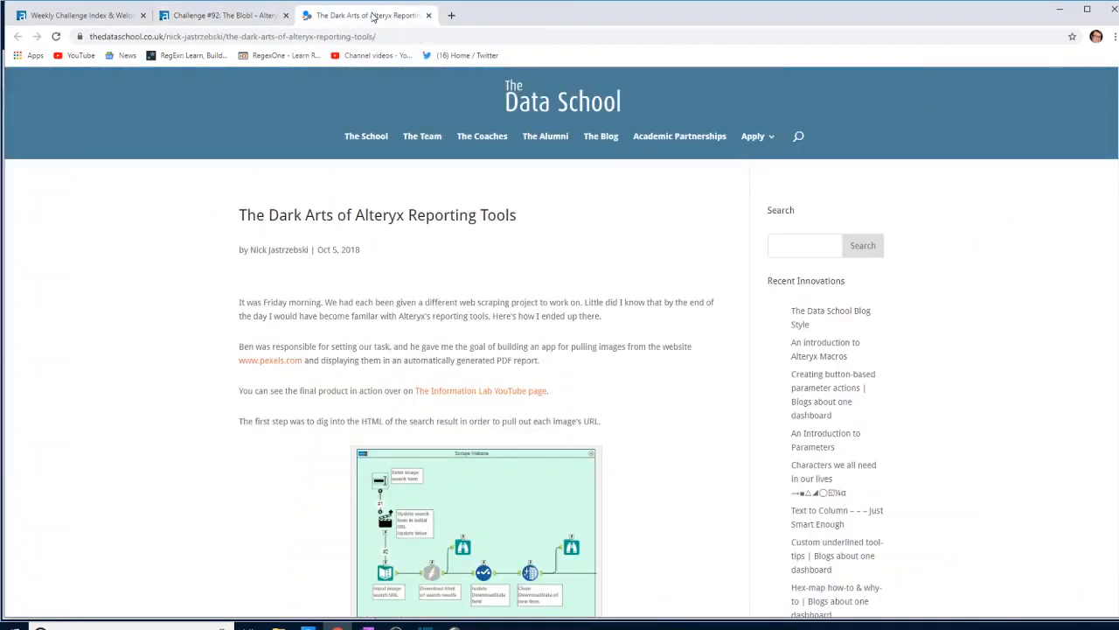
mouse_move(588, 288)
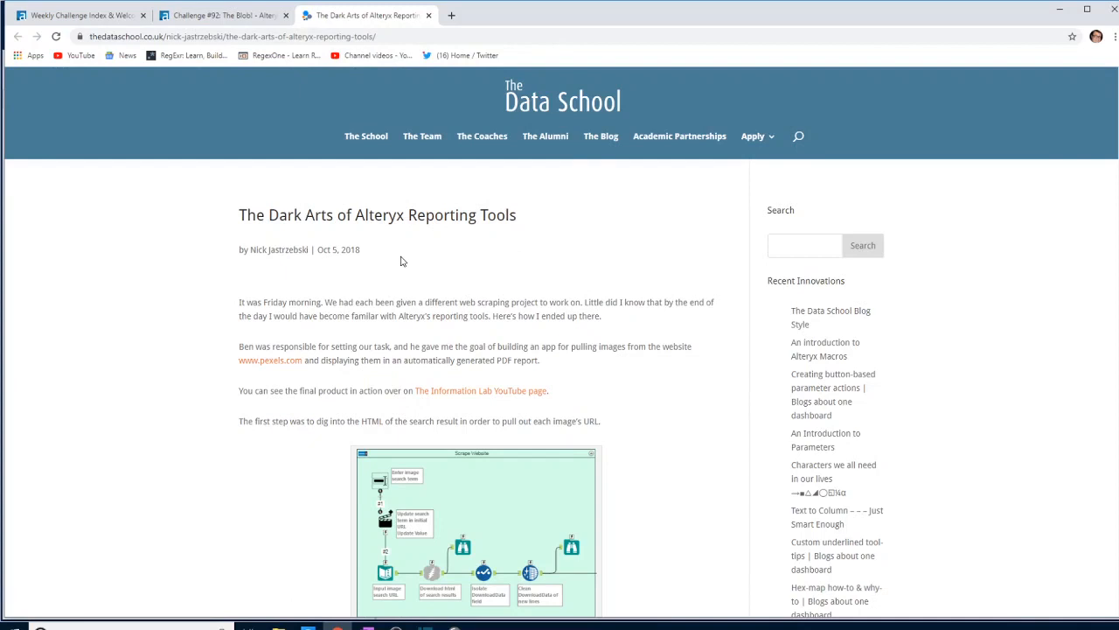
mouse_move(495, 245)
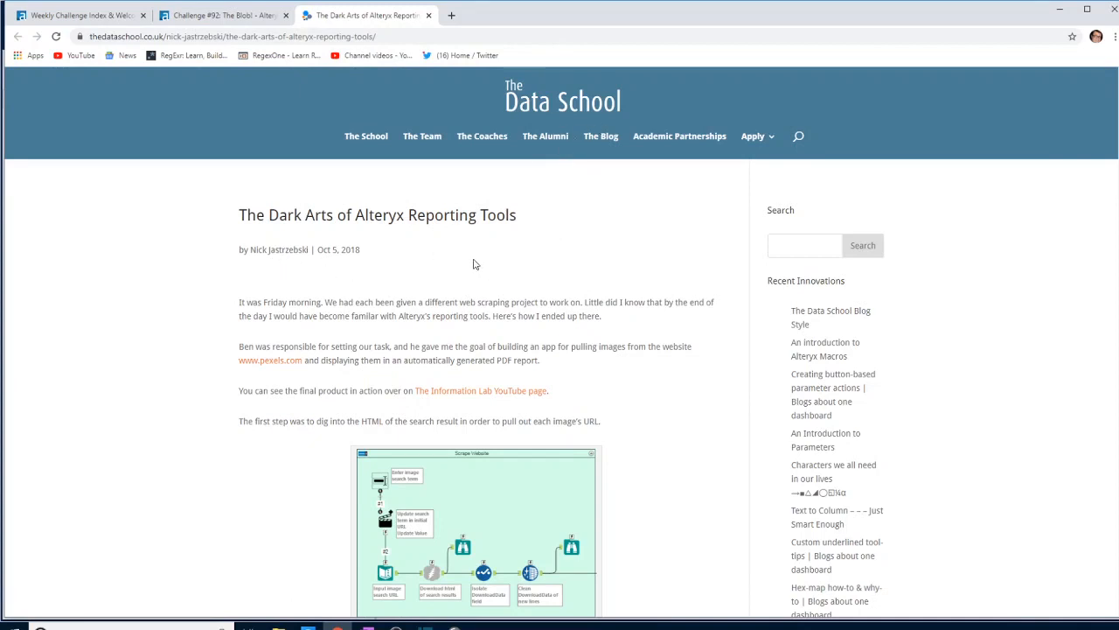
mouse_move(460, 283)
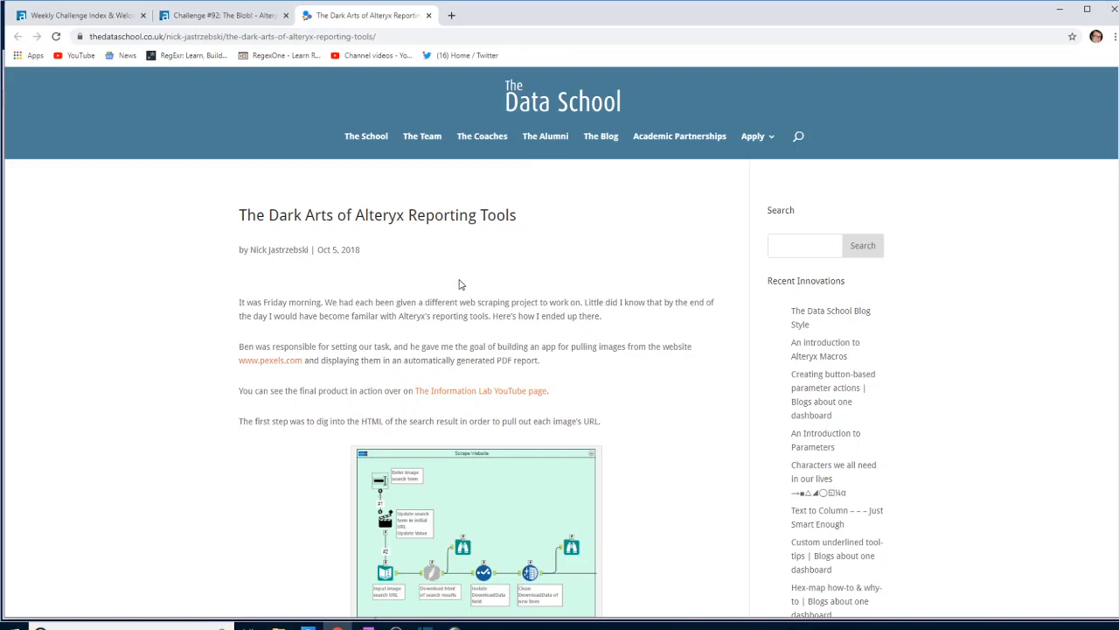
scroll("down", 3)
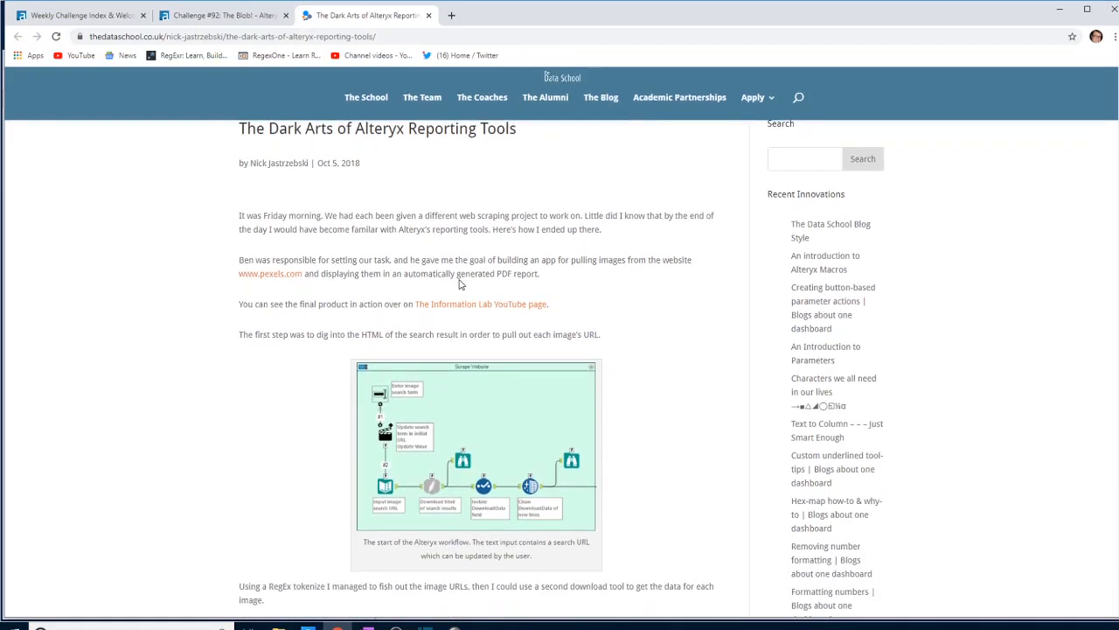
scroll("down", 3)
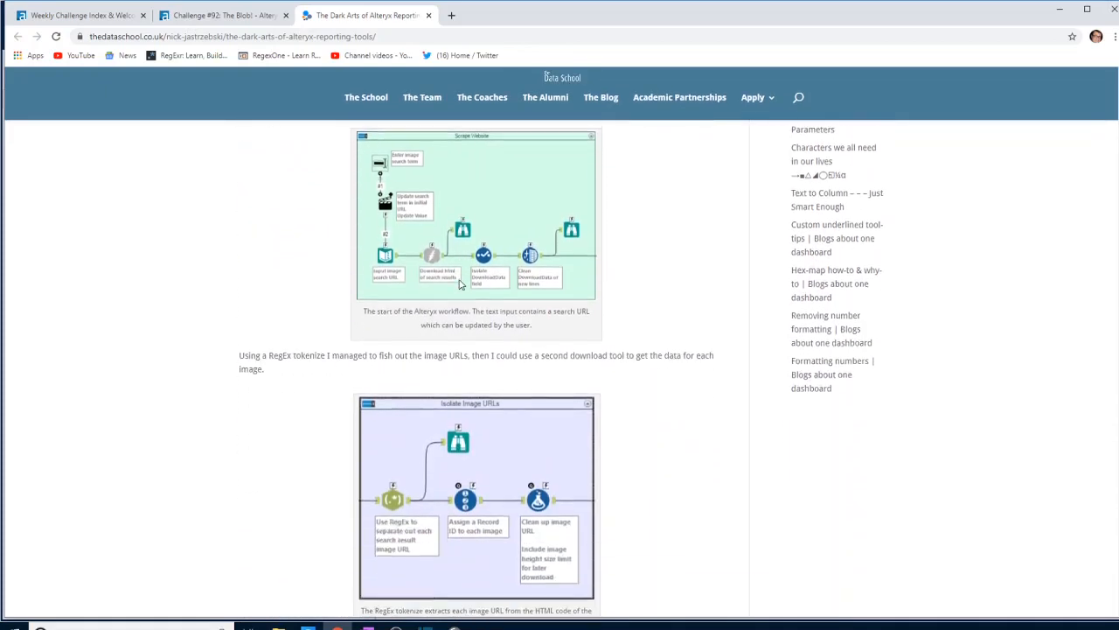
scroll("down", 3)
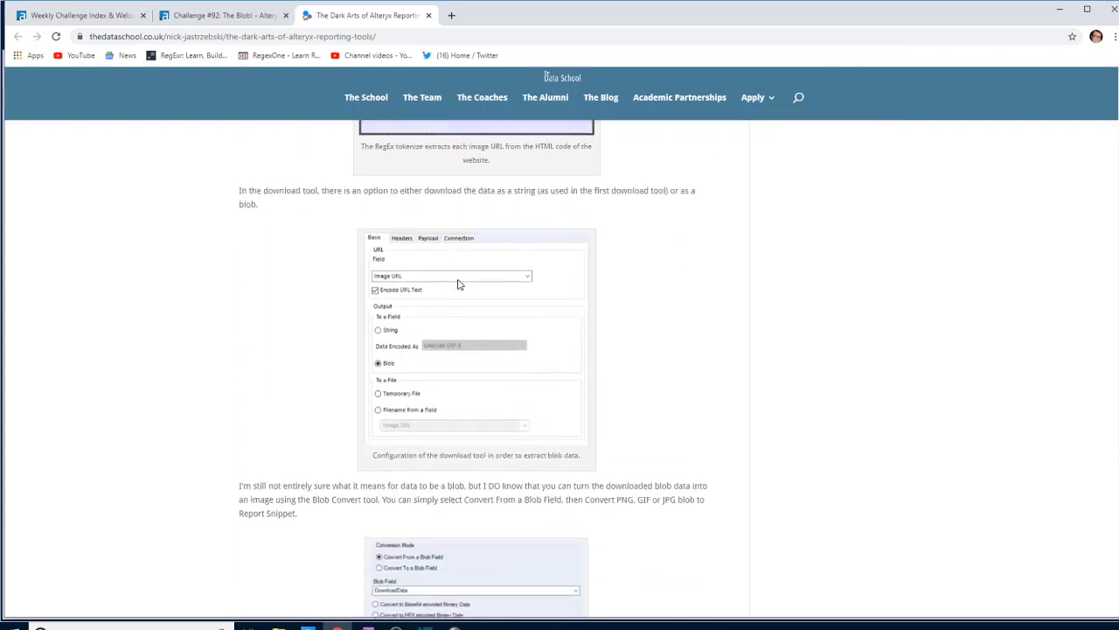
scroll("down", 3)
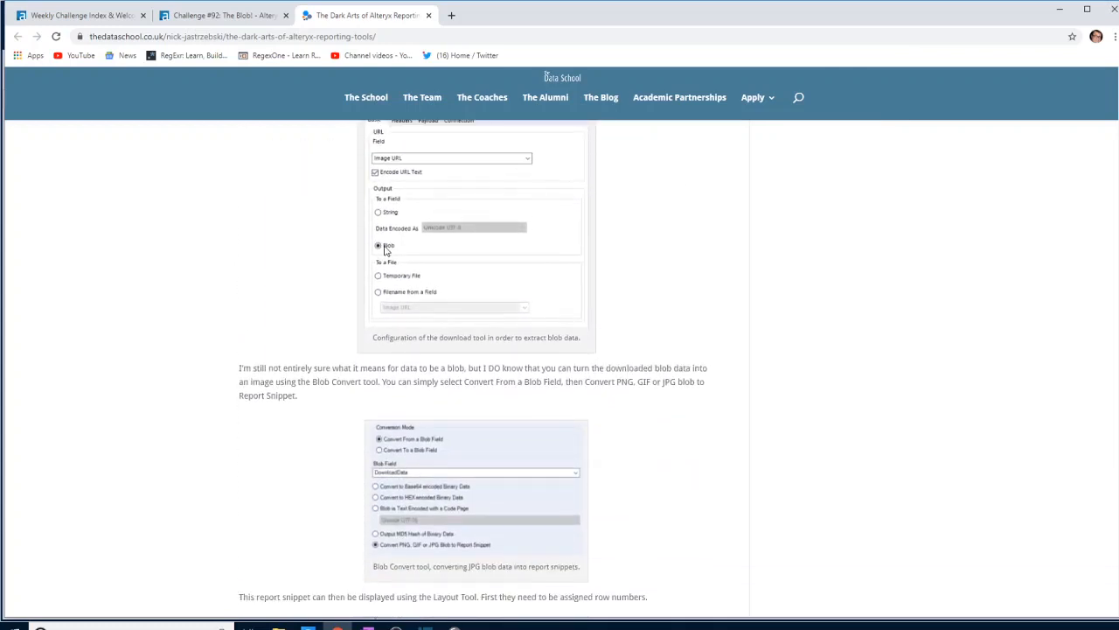
scroll("down", 3)
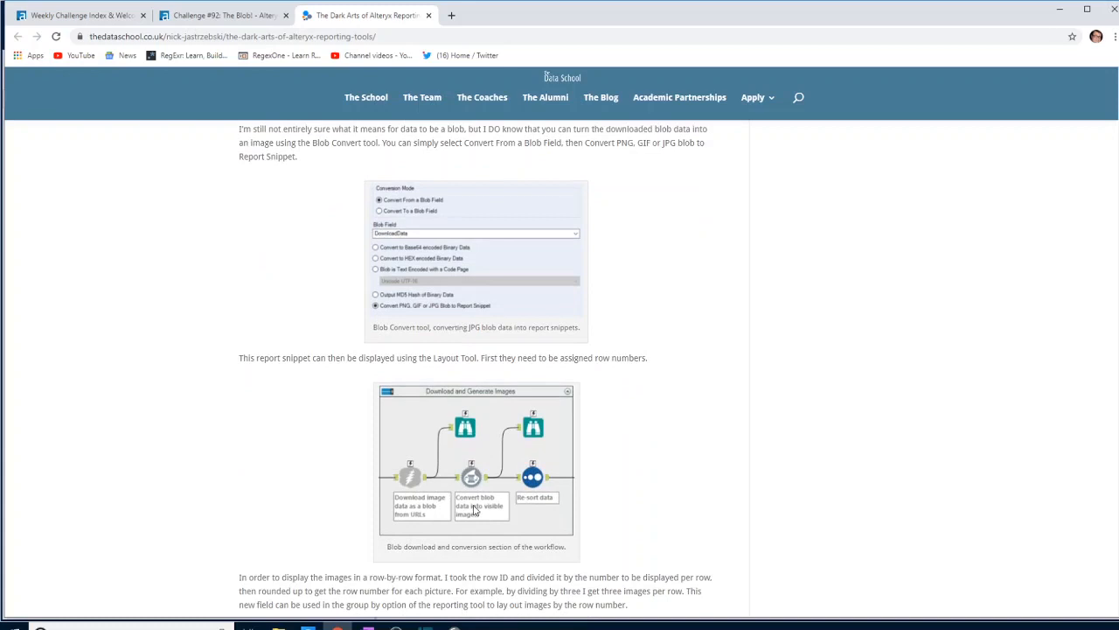
mouse_move(474, 490)
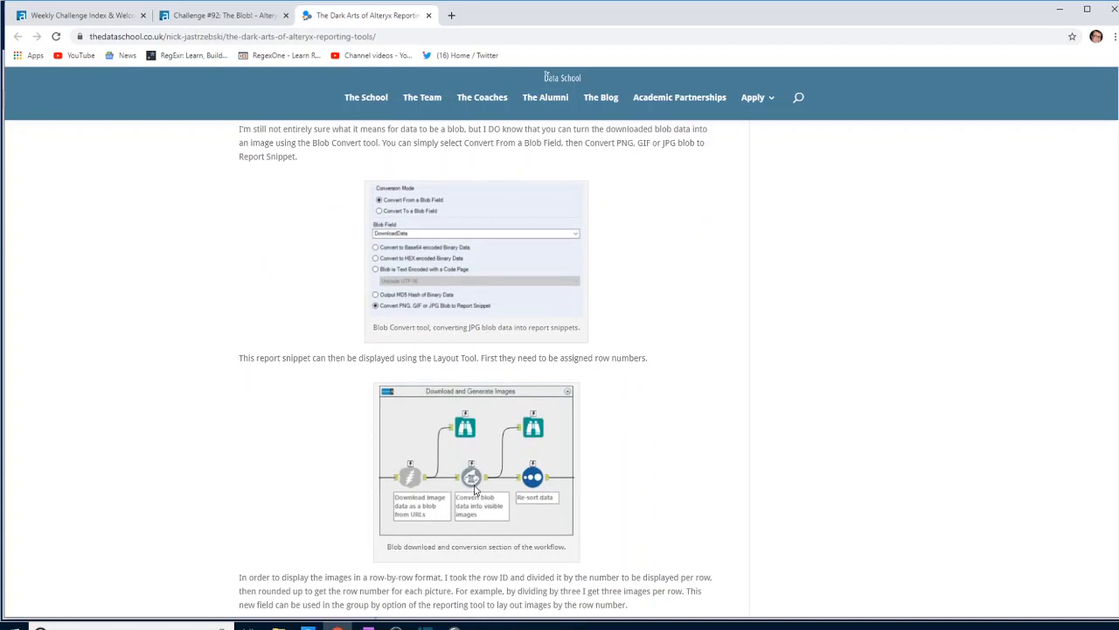
scroll("down", 3)
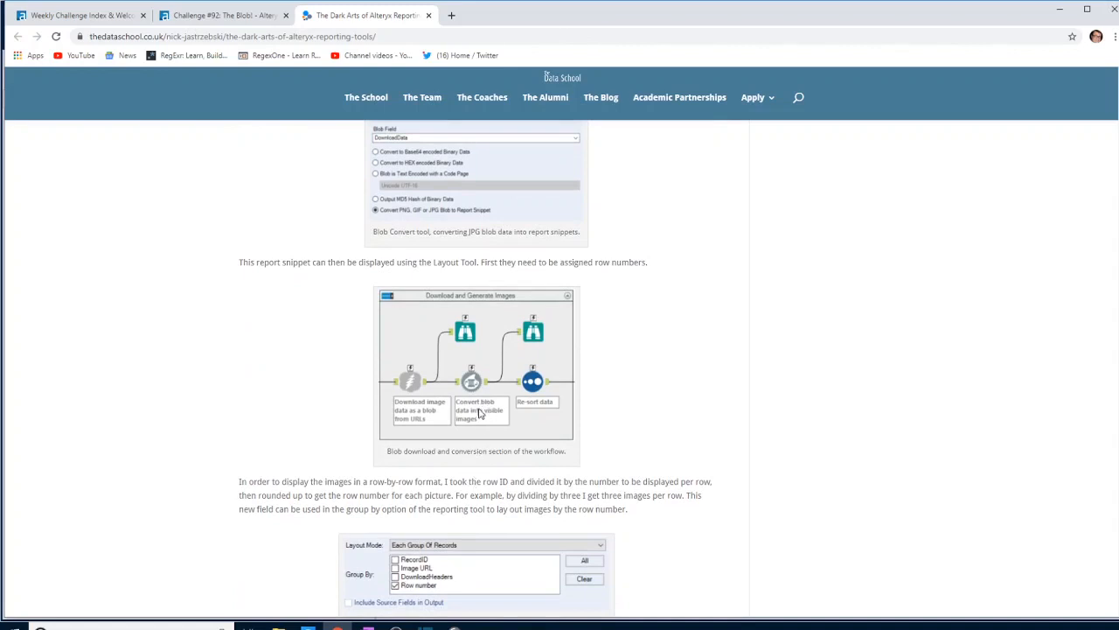
scroll("up", 3)
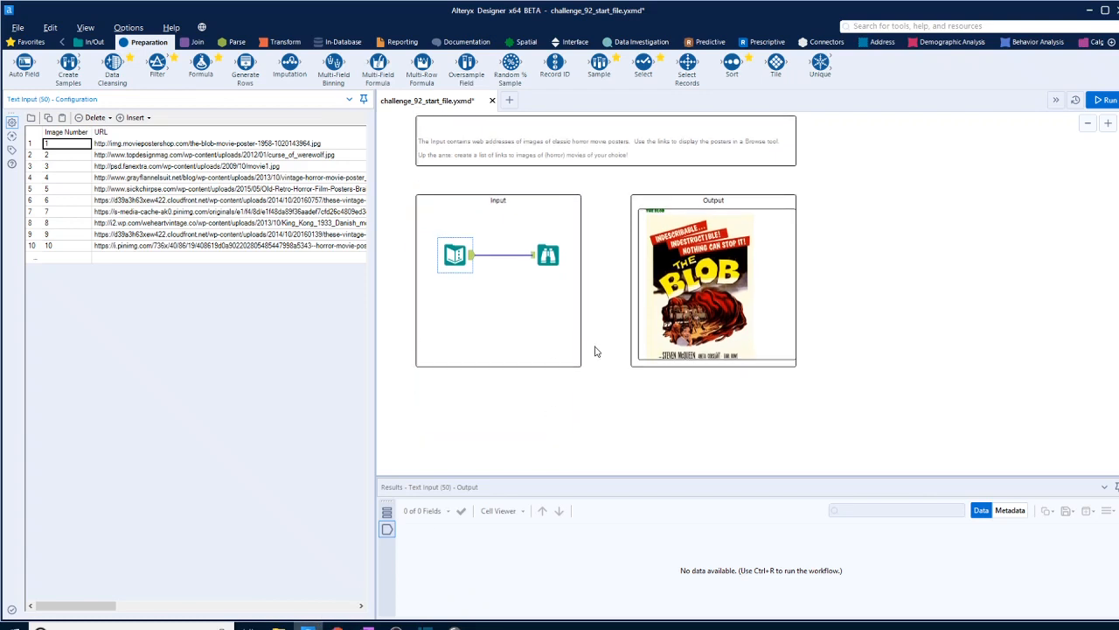
Add a Download tool fed by the Text Input, using the URL field and outputting Blob
scroll("down", 3)
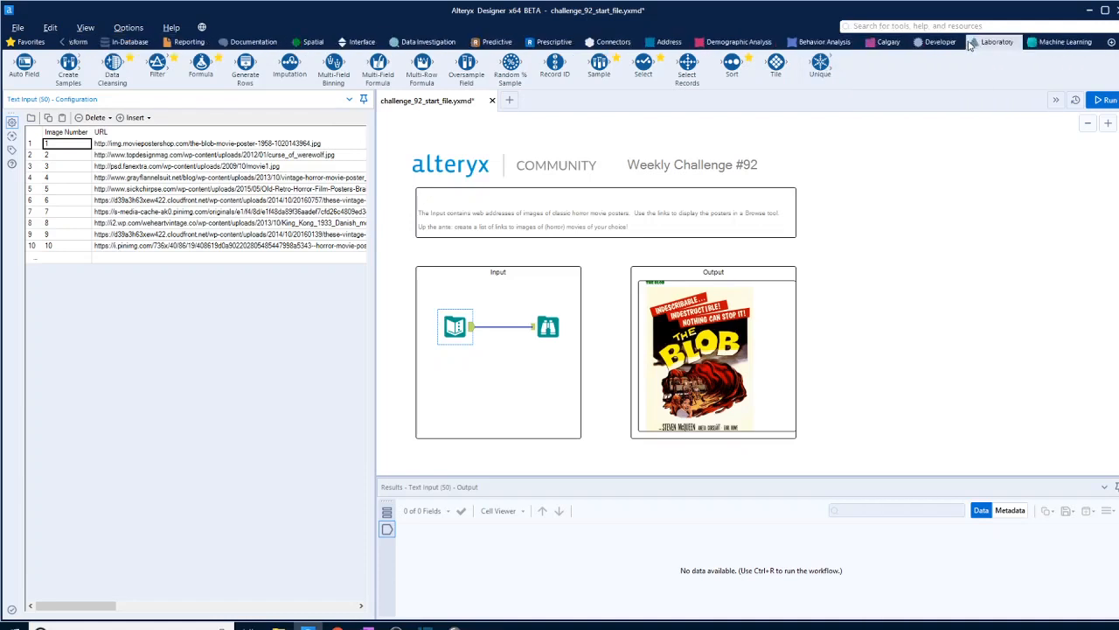
left_click(940, 41)
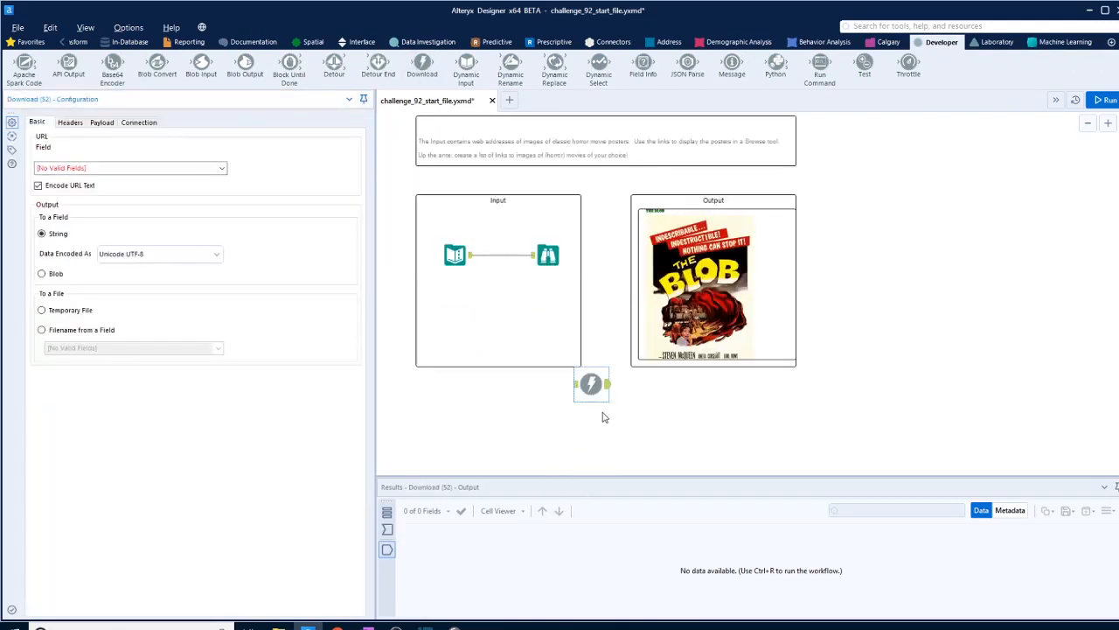
left_click_drag(590, 383, 570, 412)
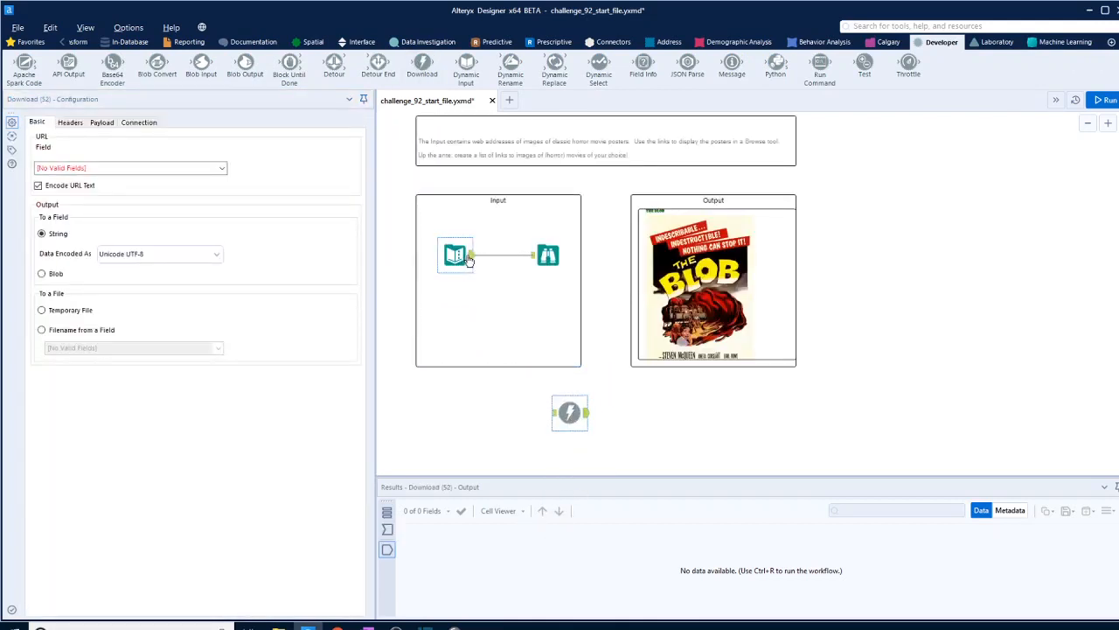
left_click_drag(470, 254, 569, 412)
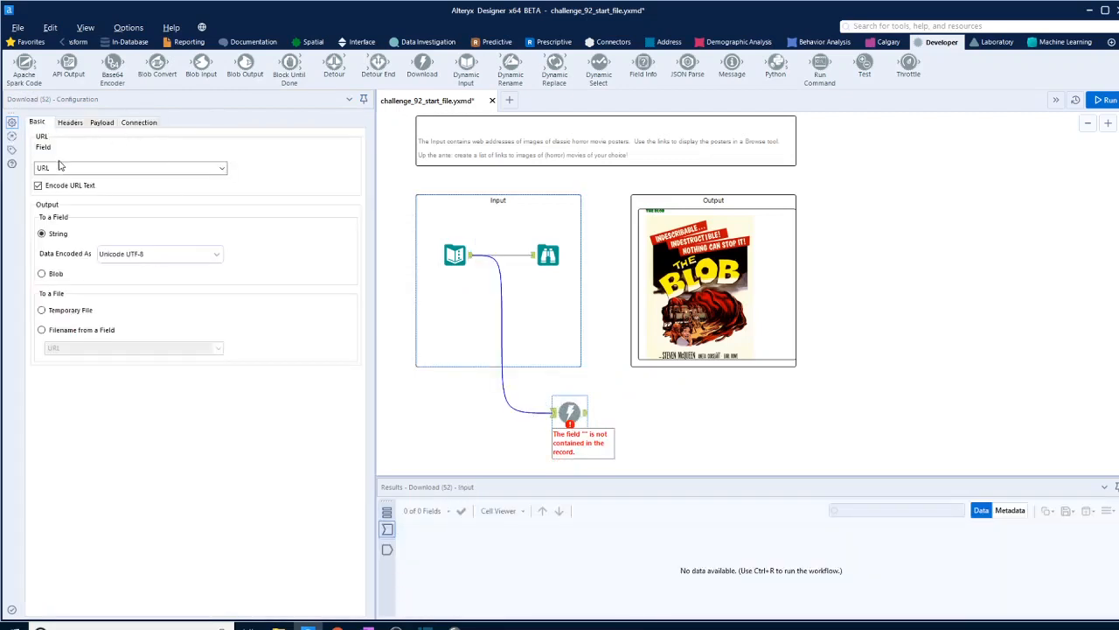
left_click(41, 273)
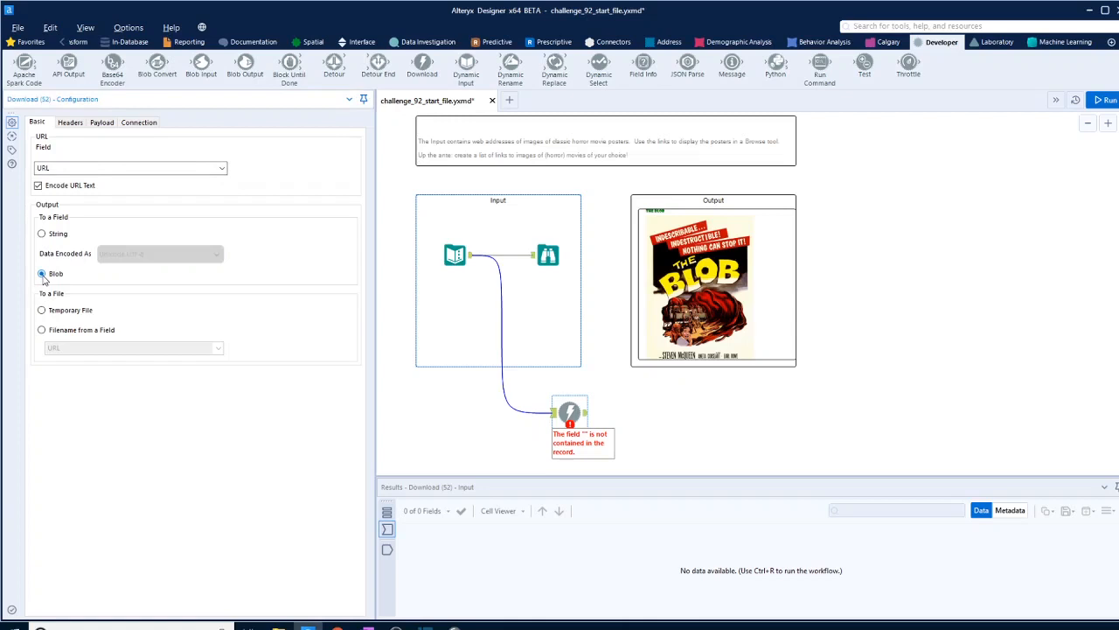
mouse_move(63, 280)
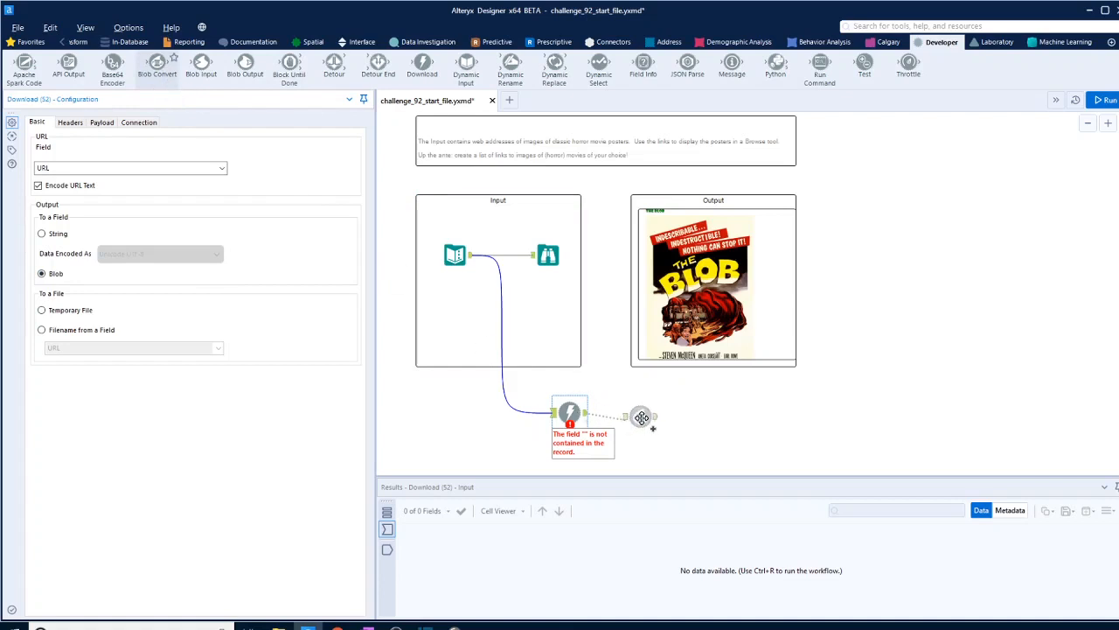
Add a Blob Convert tool after Download and set its blob field to DownloadData
left_click(662, 413)
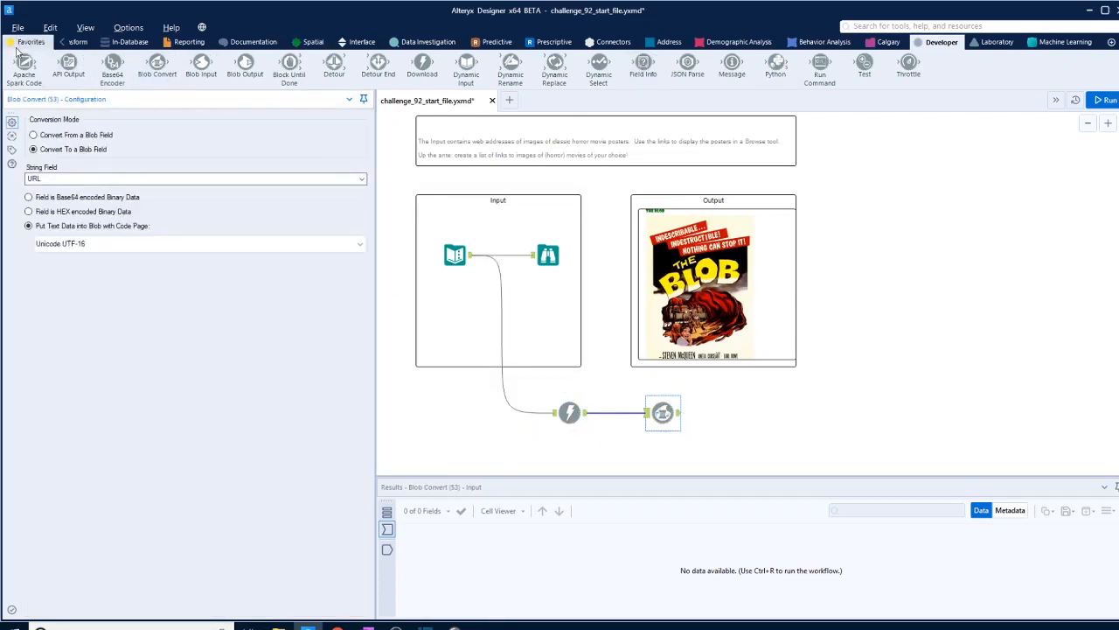
mouse_move(28, 197)
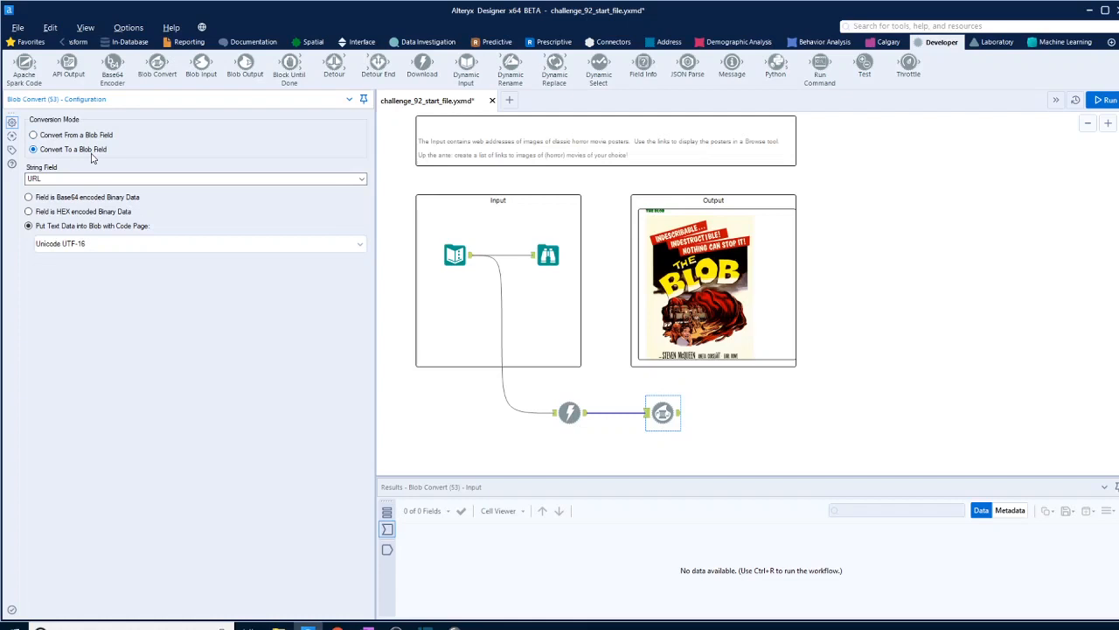
left_click(33, 135)
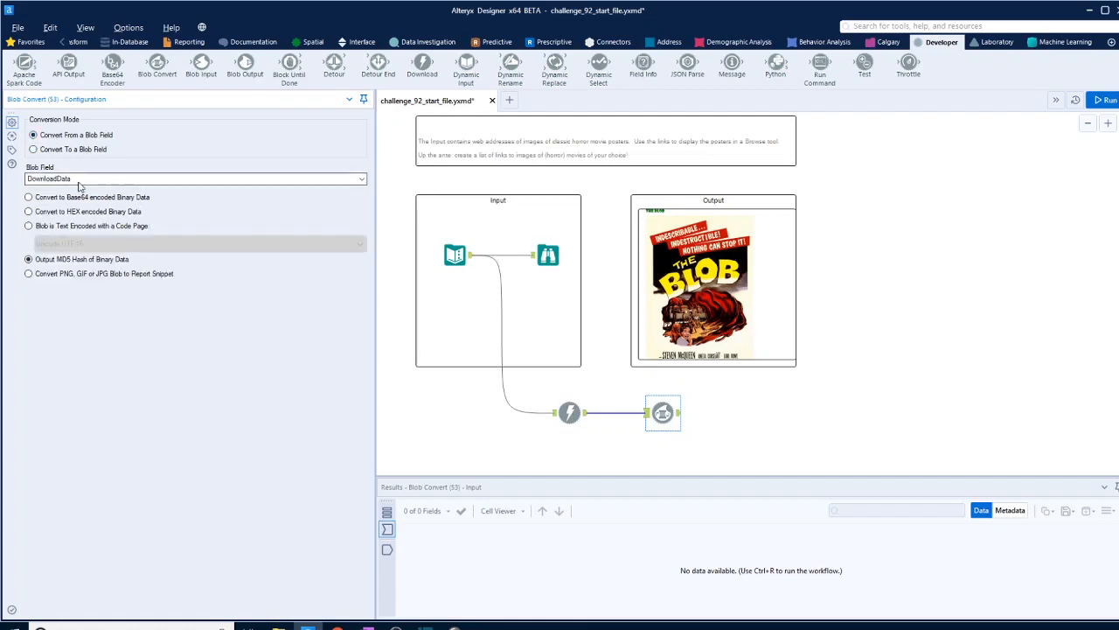
left_click(360, 178)
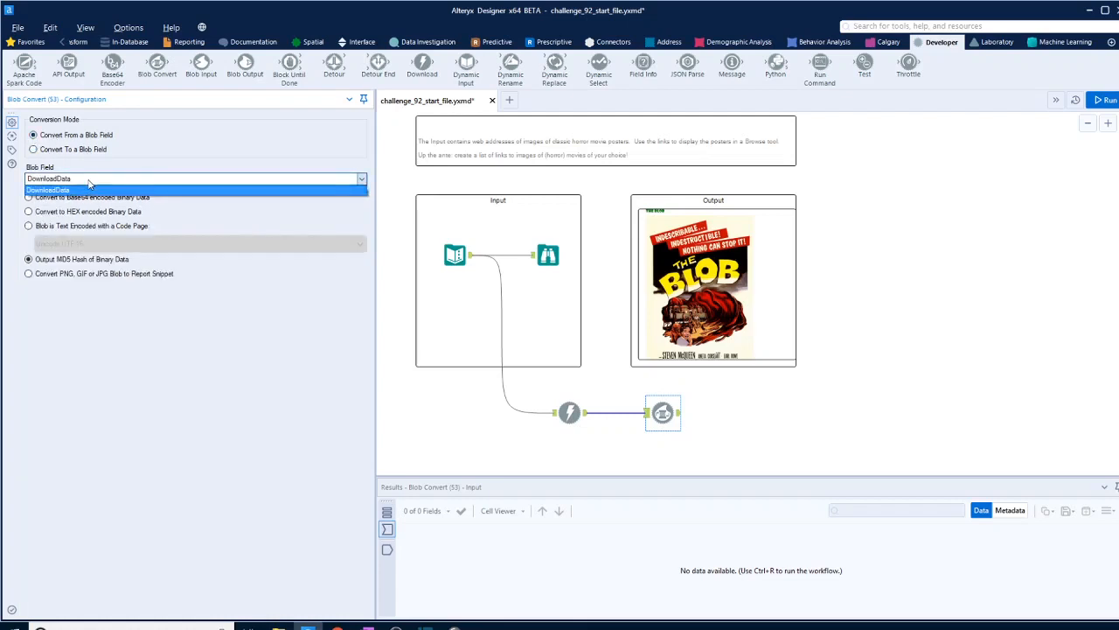
left_click(48, 190)
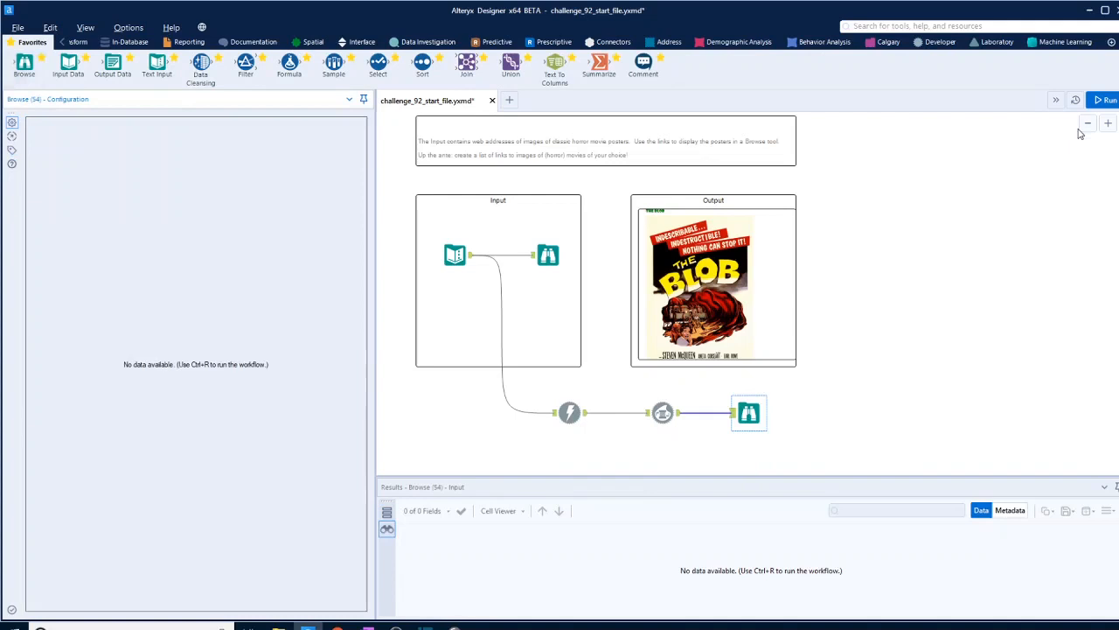
Run the workflow, yielding one download error and five records reaching Browse
left_click(1104, 99)
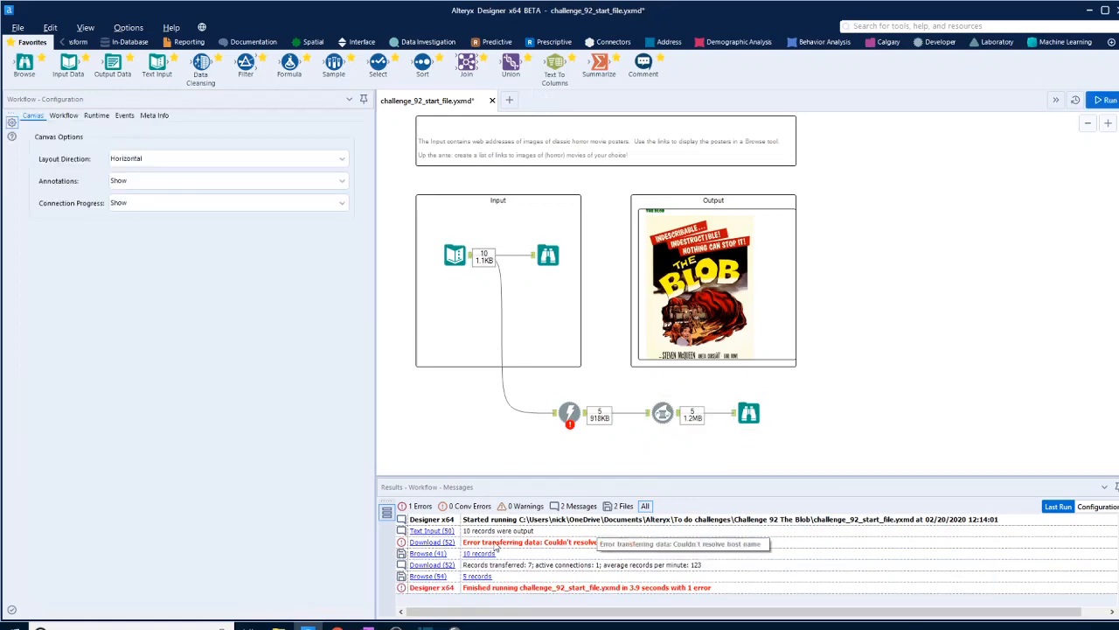
Inspect the Download tool's 'Couldn't resolve host name' error and the Text Input URL records
left_click(569, 412)
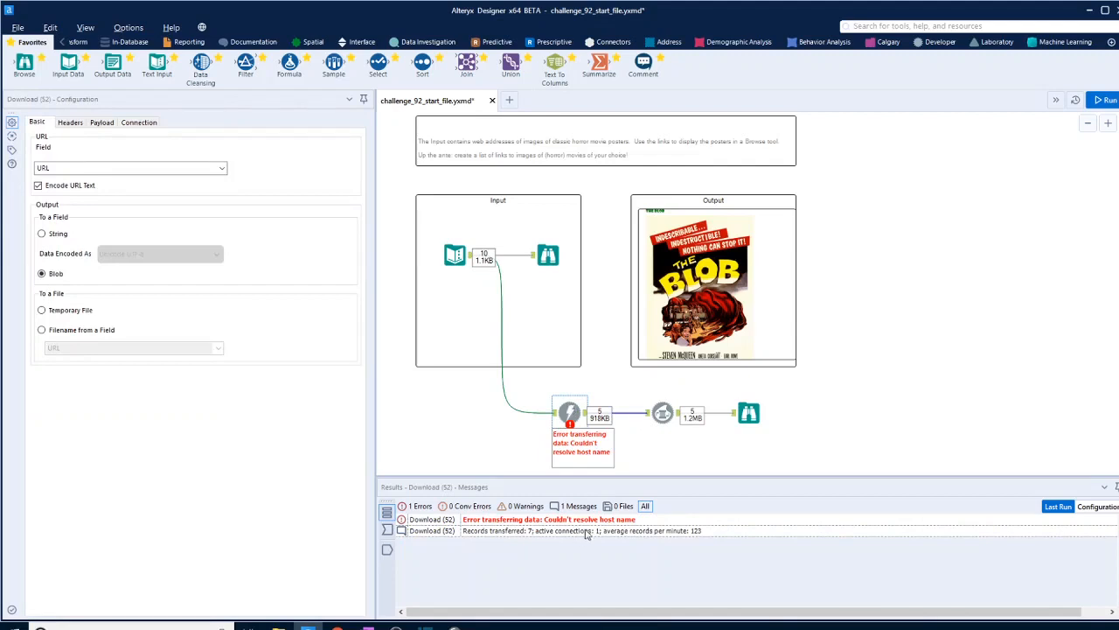
mouse_move(567, 531)
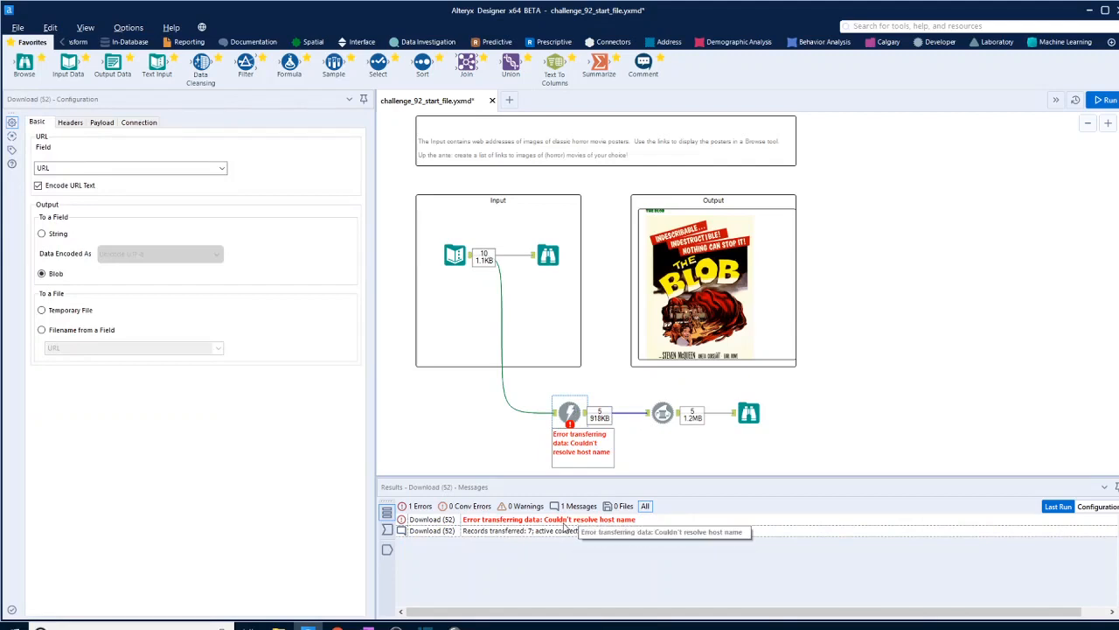
left_click(455, 255)
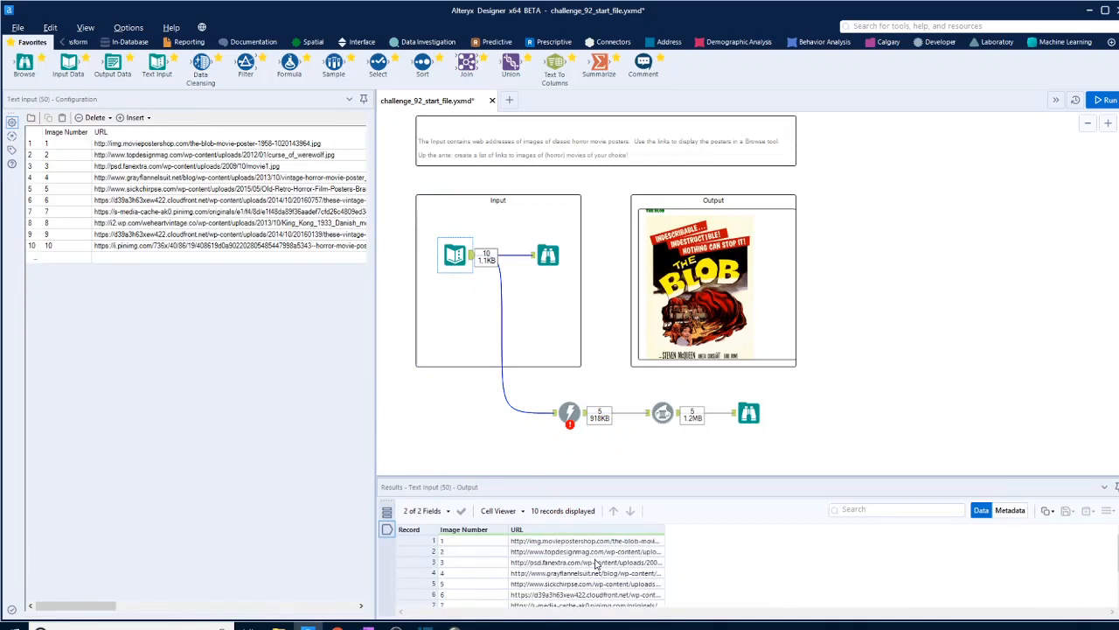
left_click(570, 413)
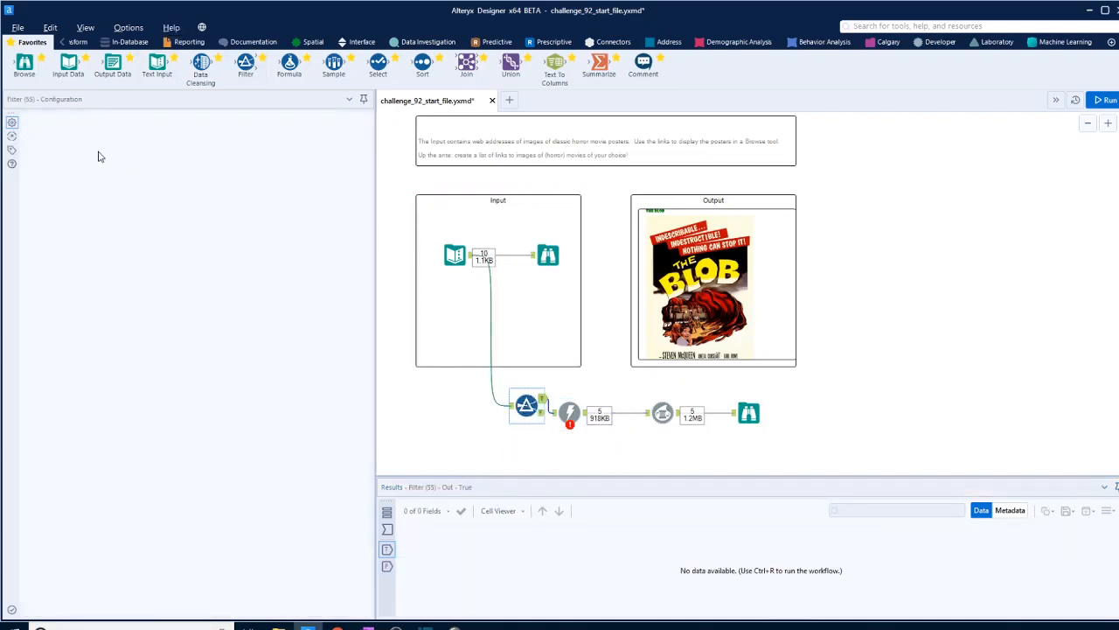
Open the Filter tool's Basic filter settings and pick the column to filter on
left_click(525, 405)
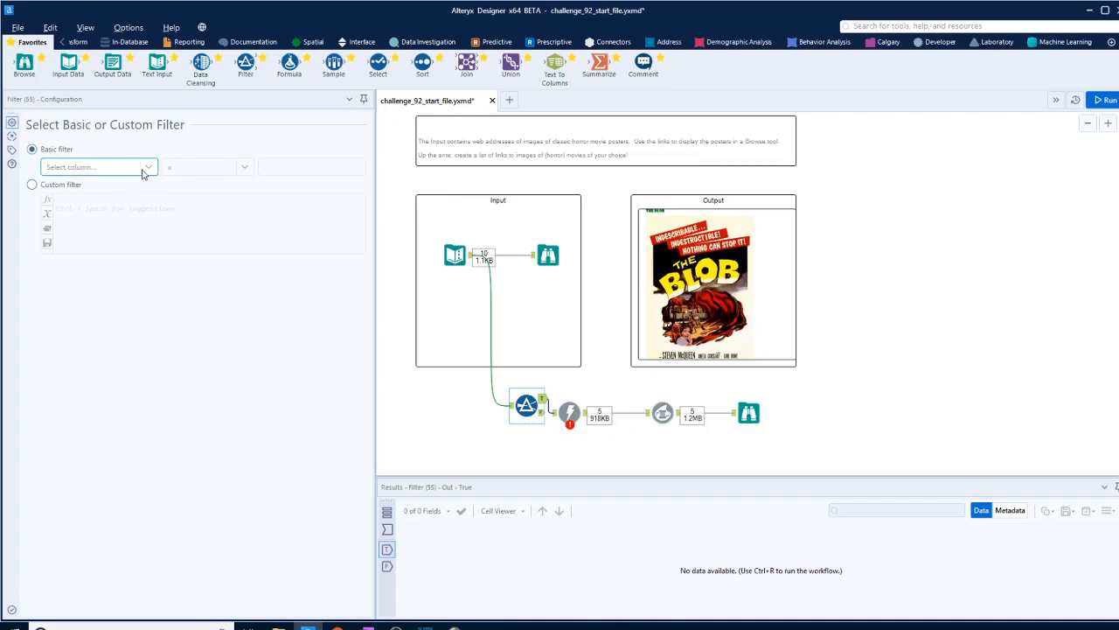
left_click(98, 167)
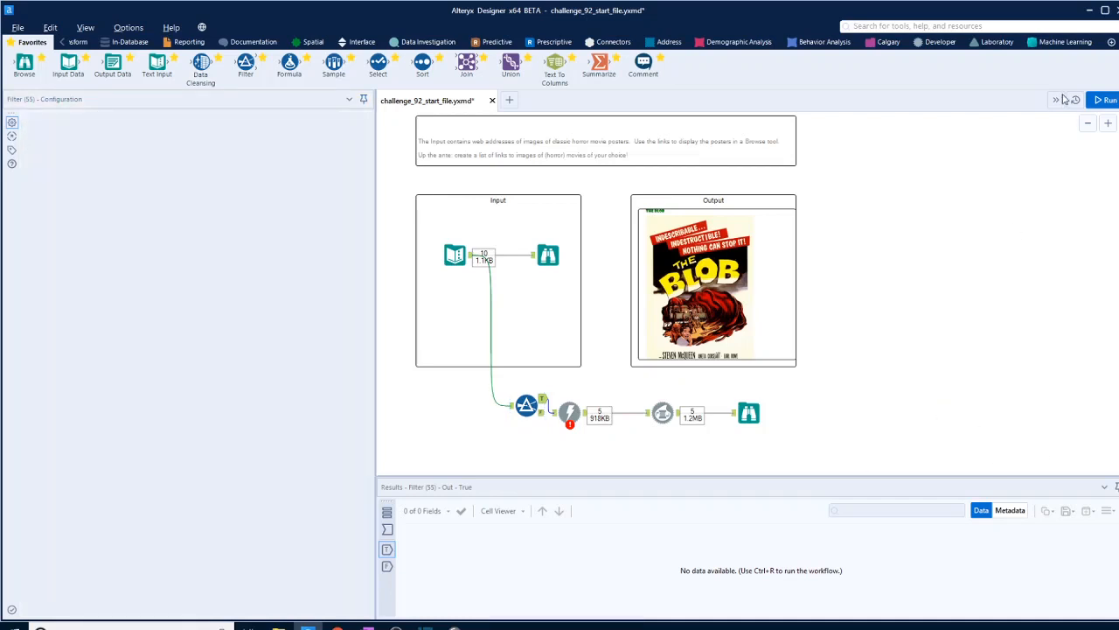
Run the filtered workflow and view The Blob poster for image 1 in the report
left_click(1104, 100)
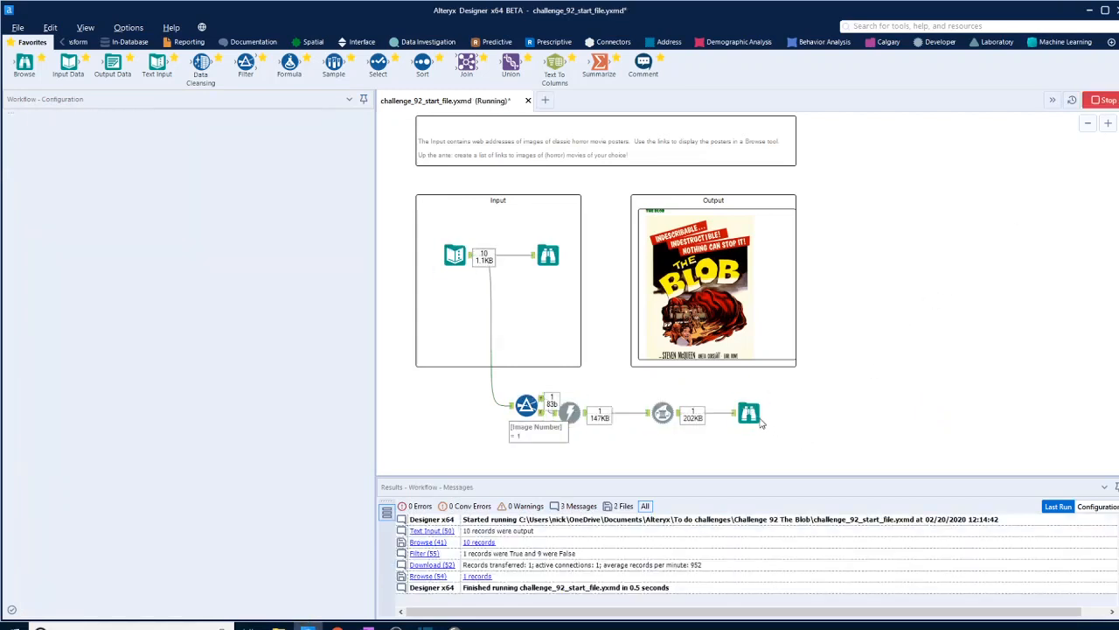
left_click(747, 412)
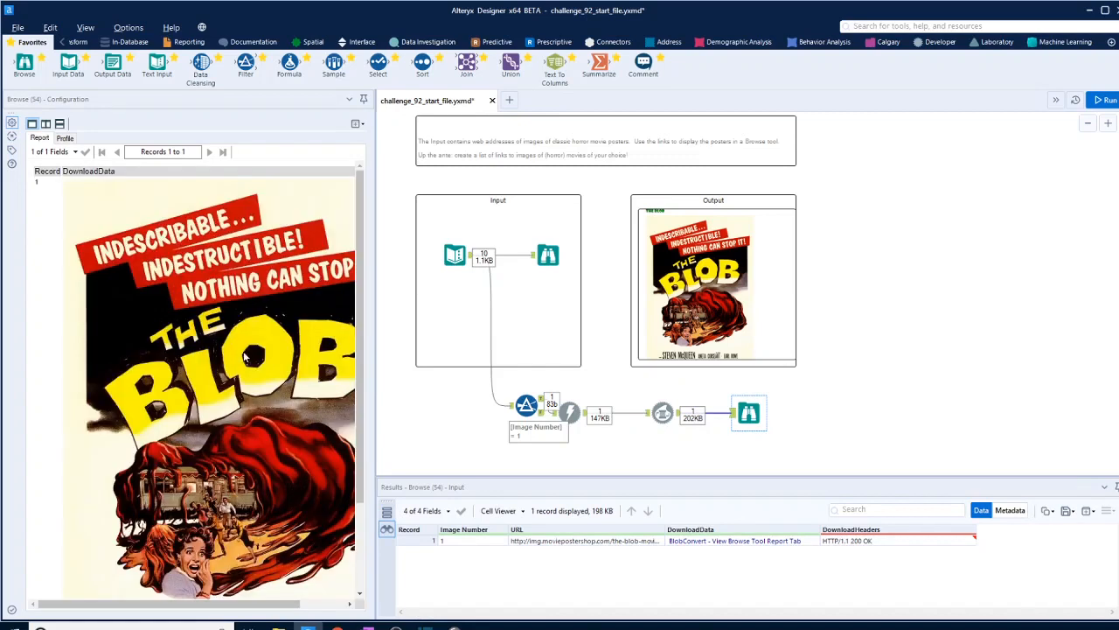
mouse_move(422, 437)
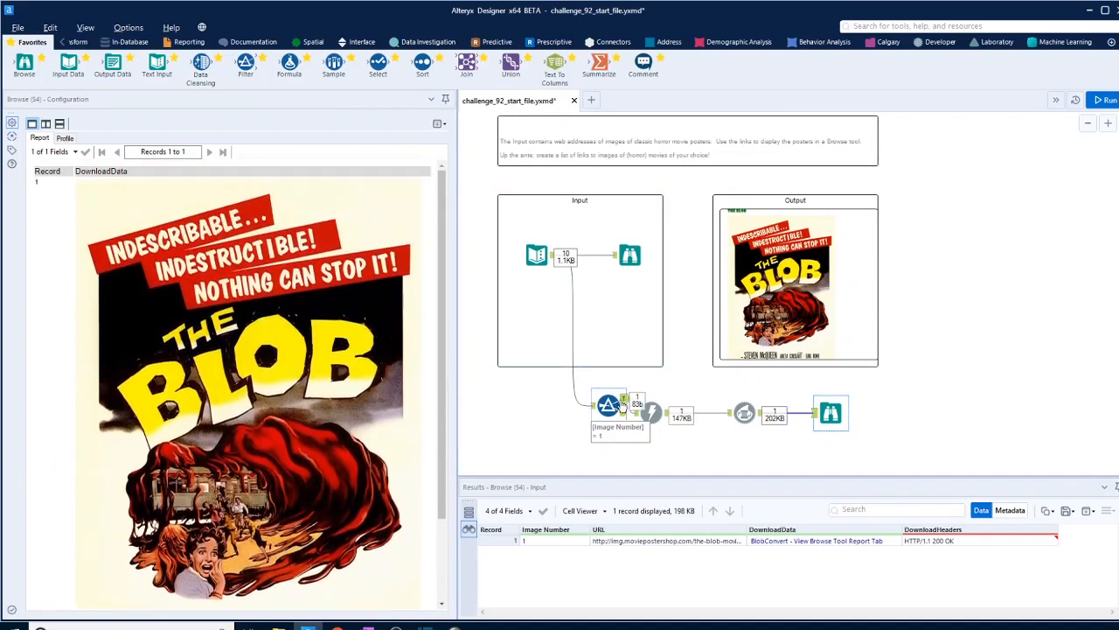
Change the filter's Image Number to 2 and rerun, then set it to 3
left_click(608, 405)
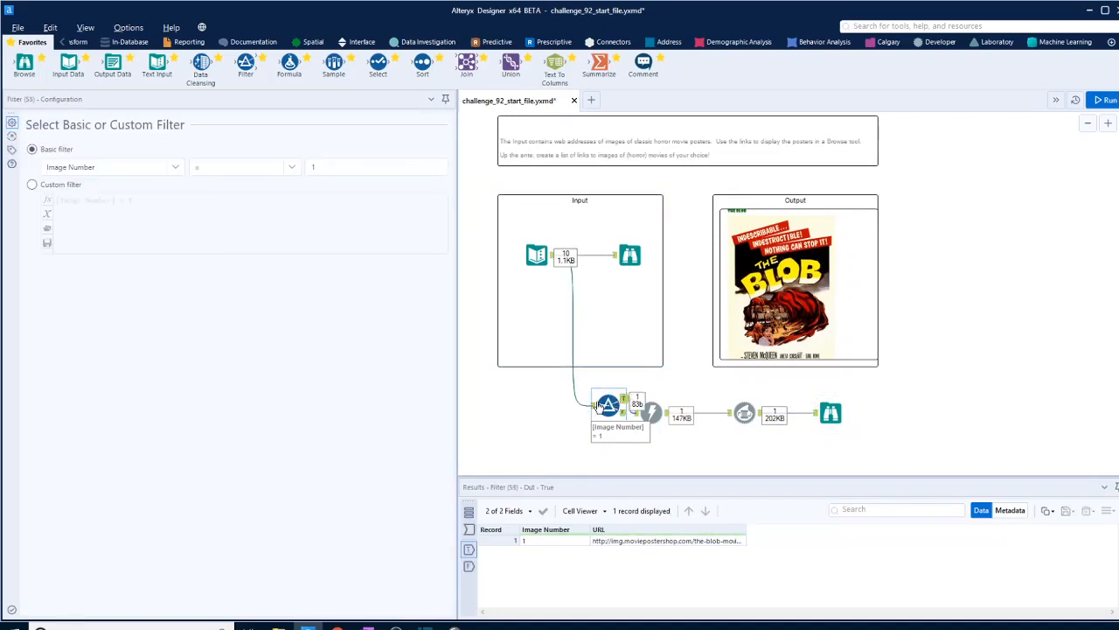
type("2")
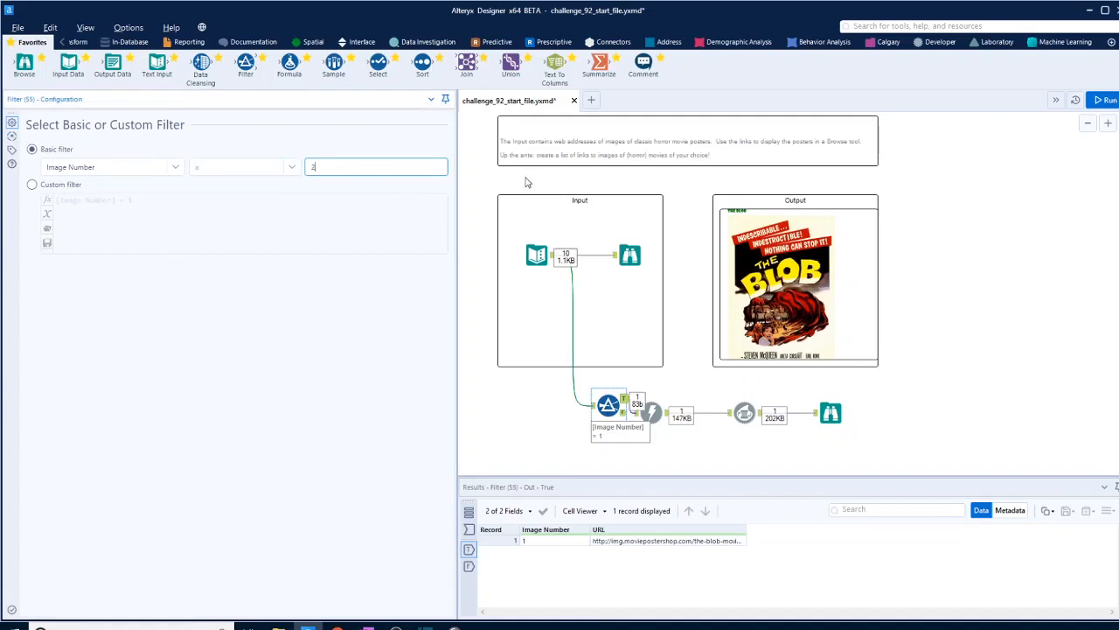
left_click(1104, 100)
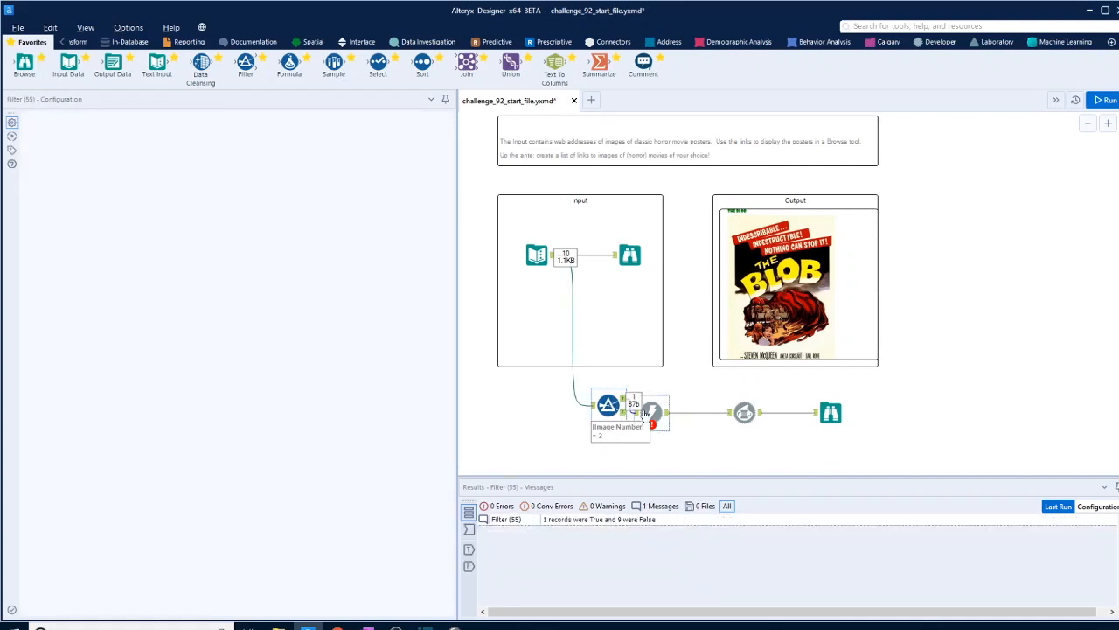
left_click(608, 405)
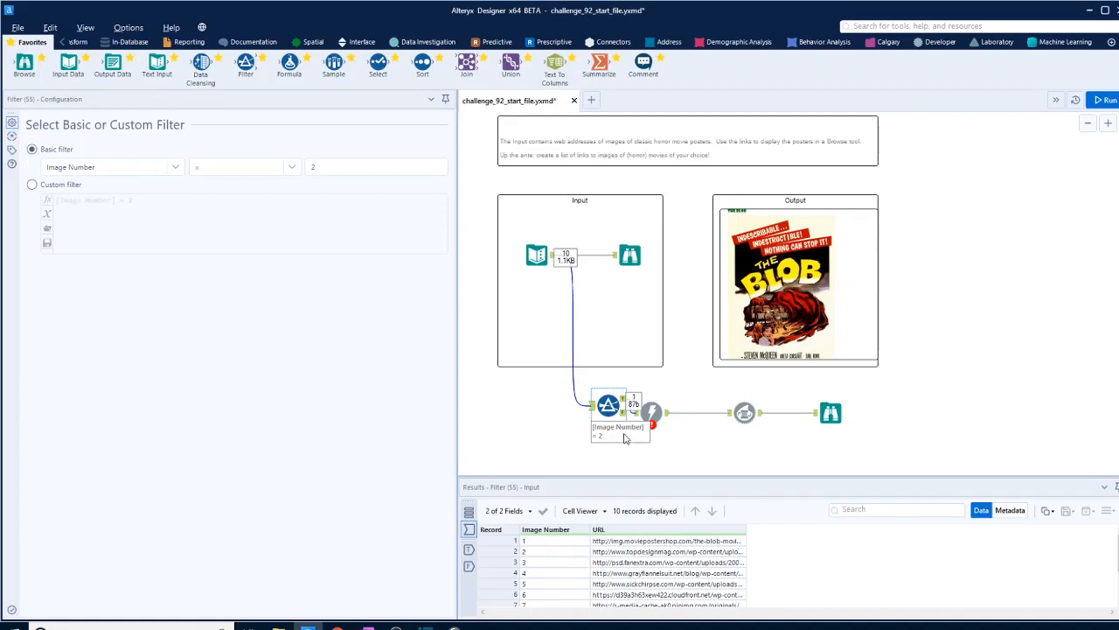
mouse_move(610, 404)
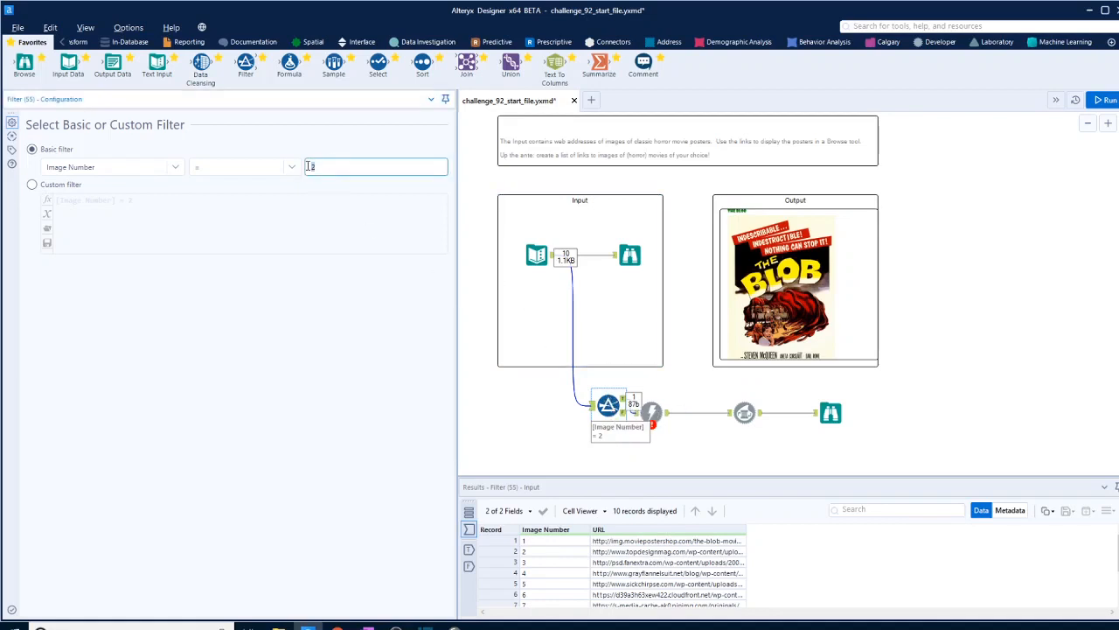
type("3")
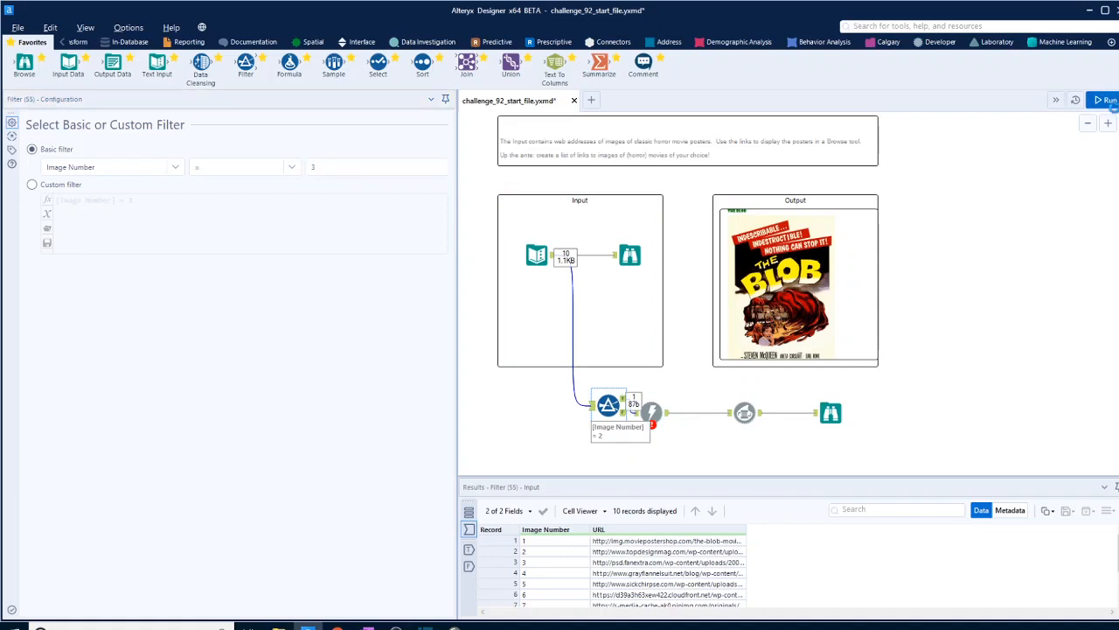
Rerun with image 3 and view the Creature from the Black Lagoon poster report
left_click(1104, 100)
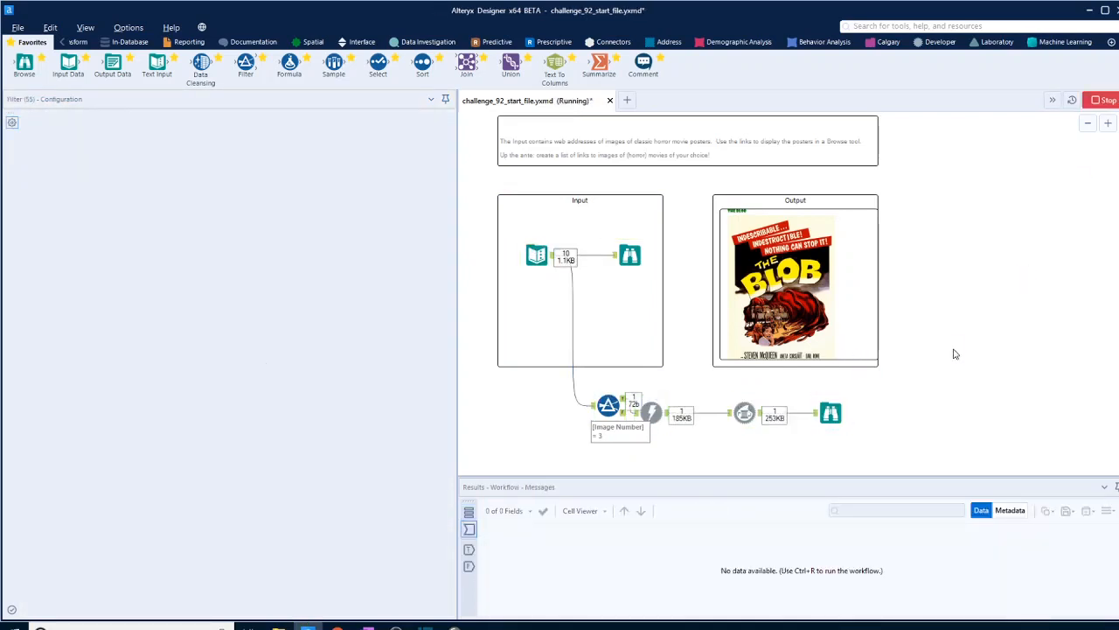
left_click(830, 413)
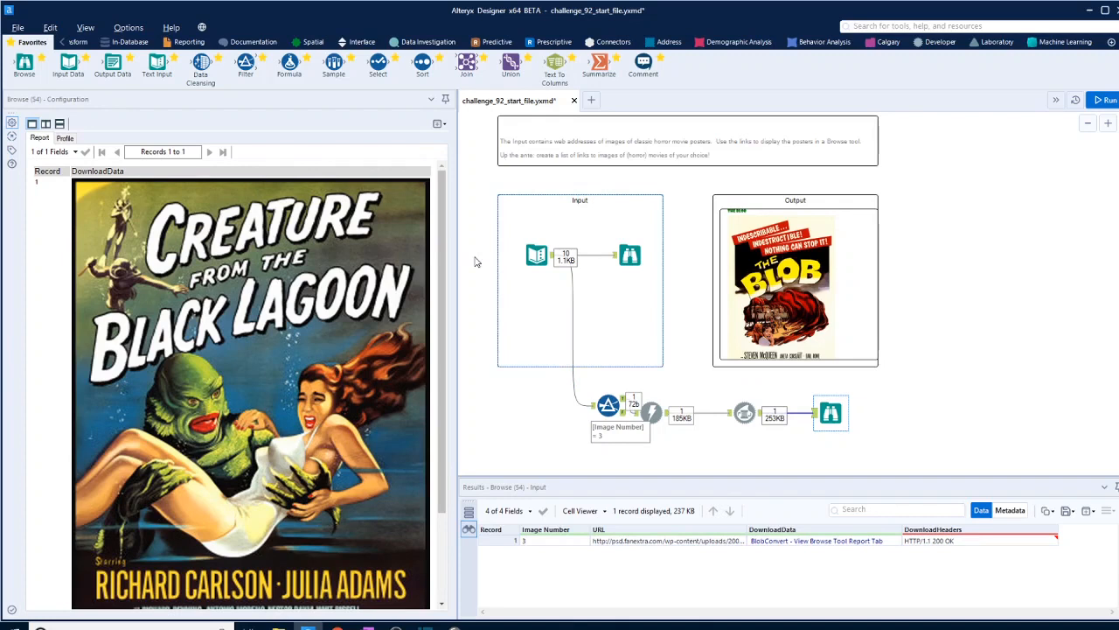
left_click(610, 405)
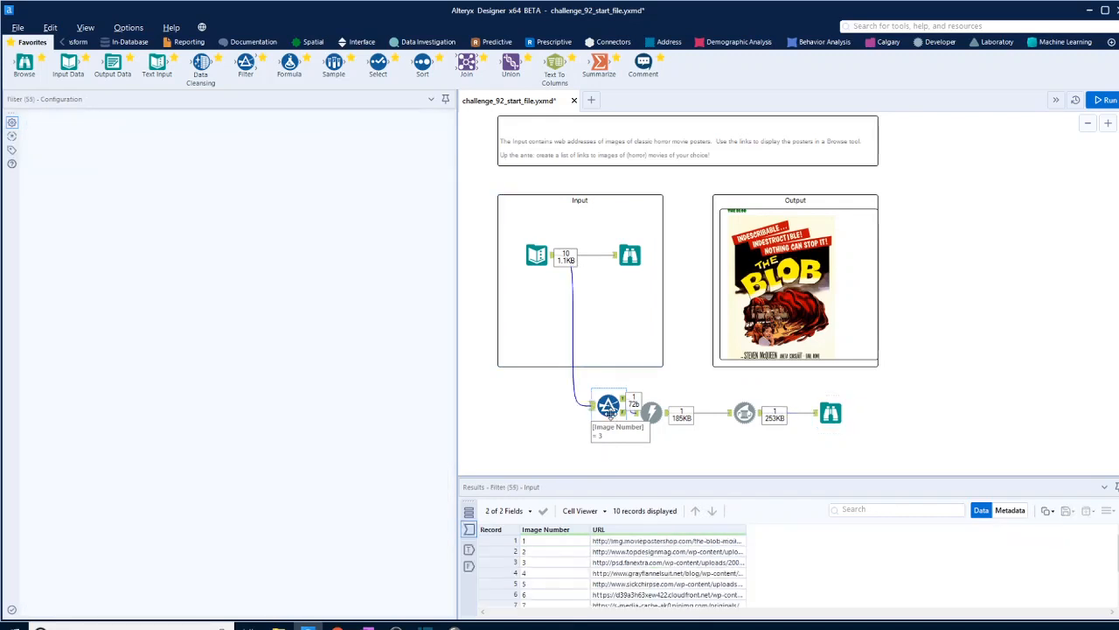
Change the filter's Image Number value to 7 and rerun the workflow
left_click(607, 405)
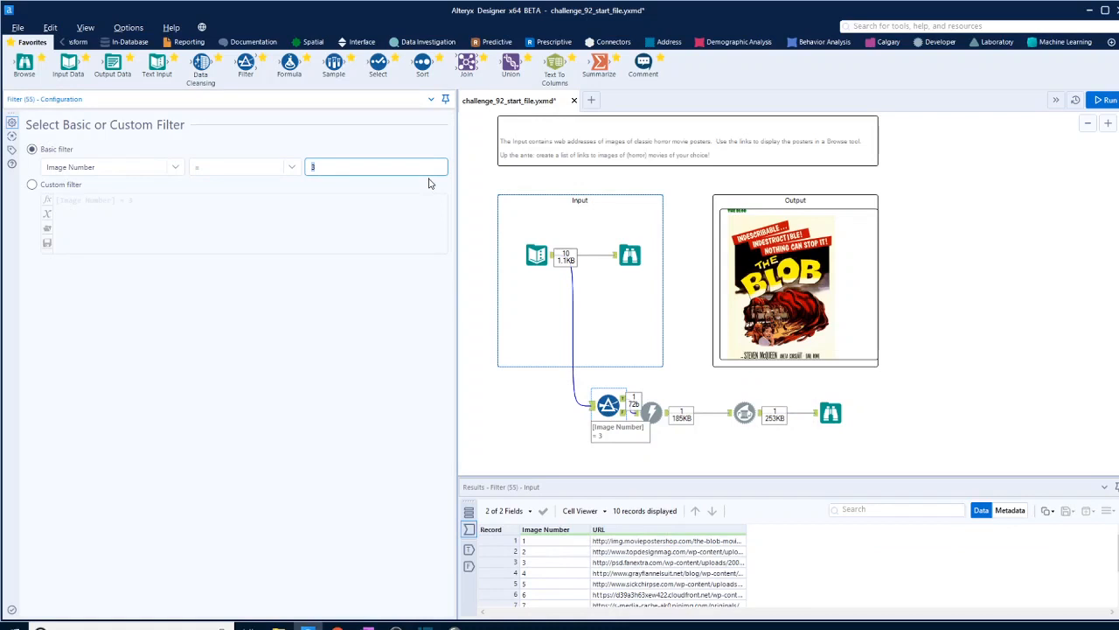
type("7")
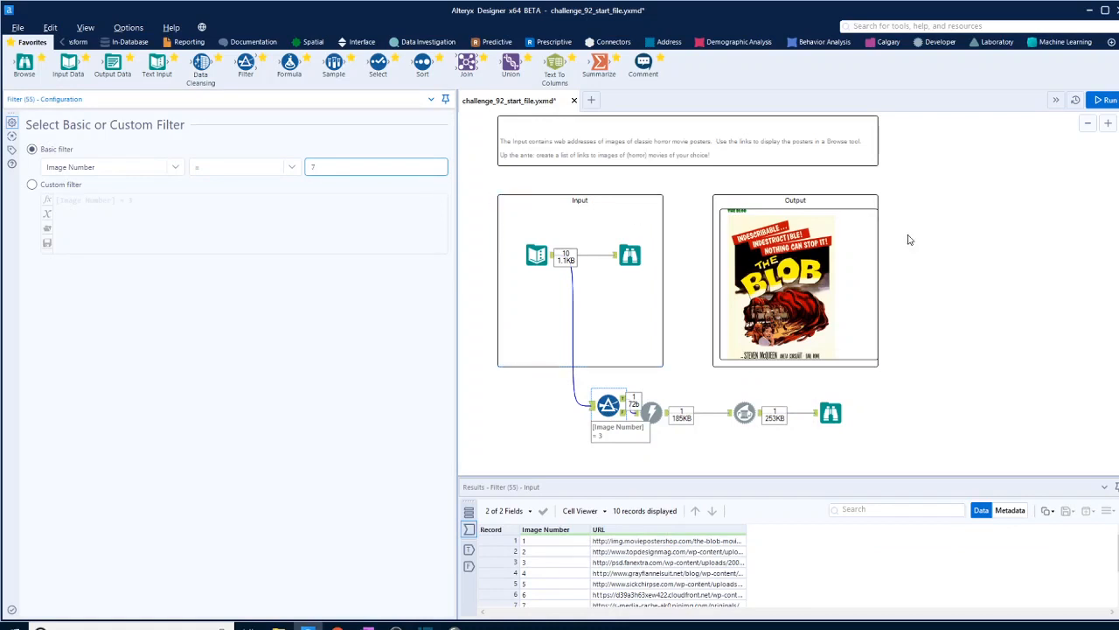
mouse_move(949, 266)
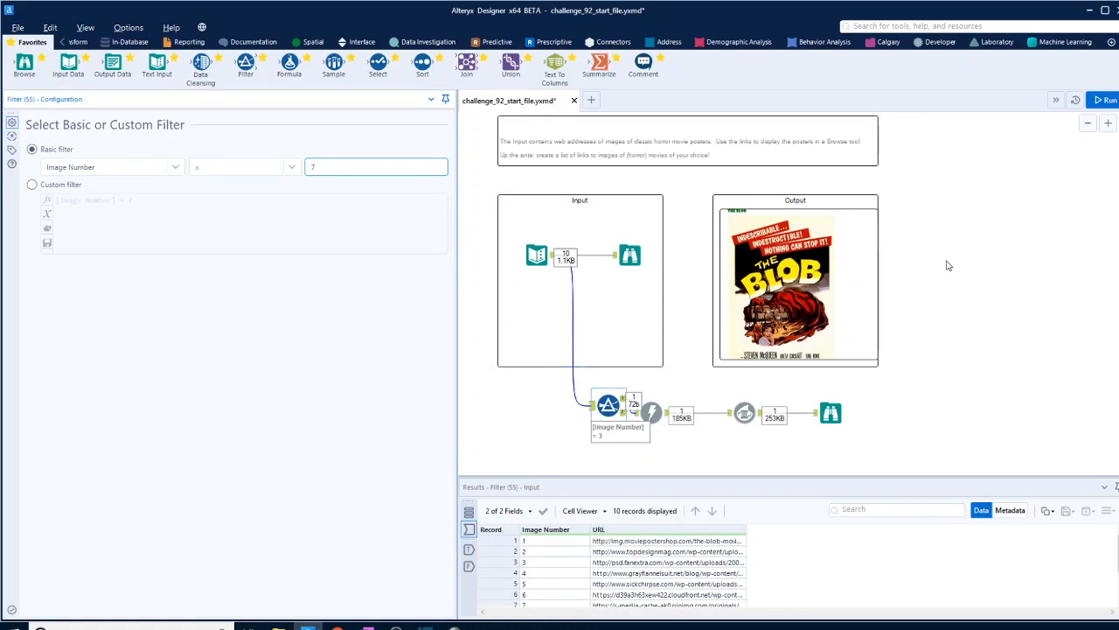
mouse_move(927, 196)
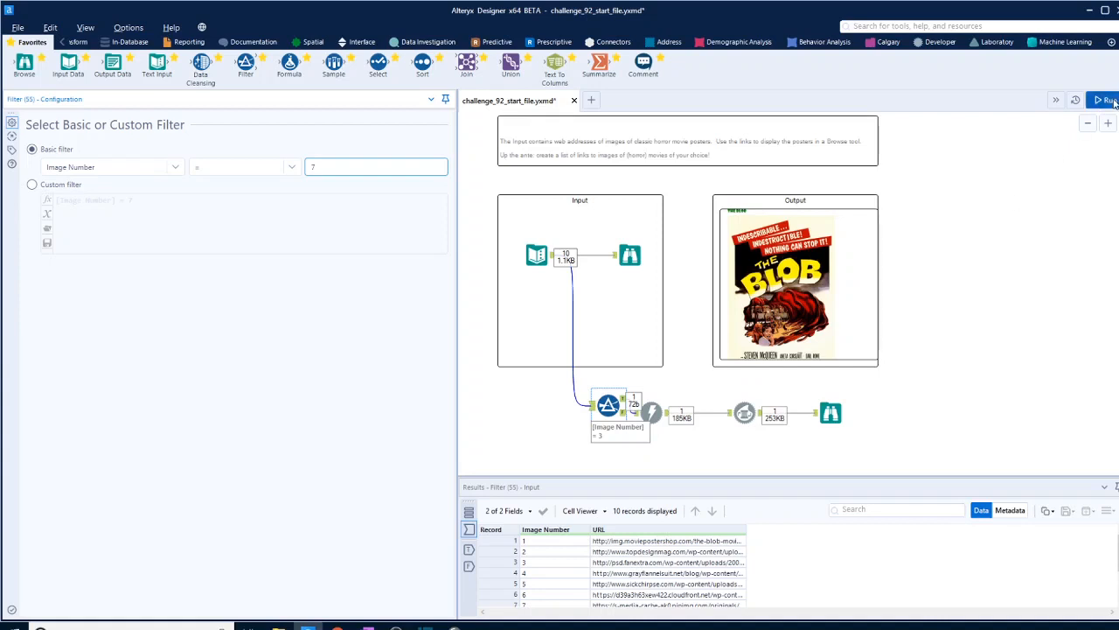
left_click(1103, 100)
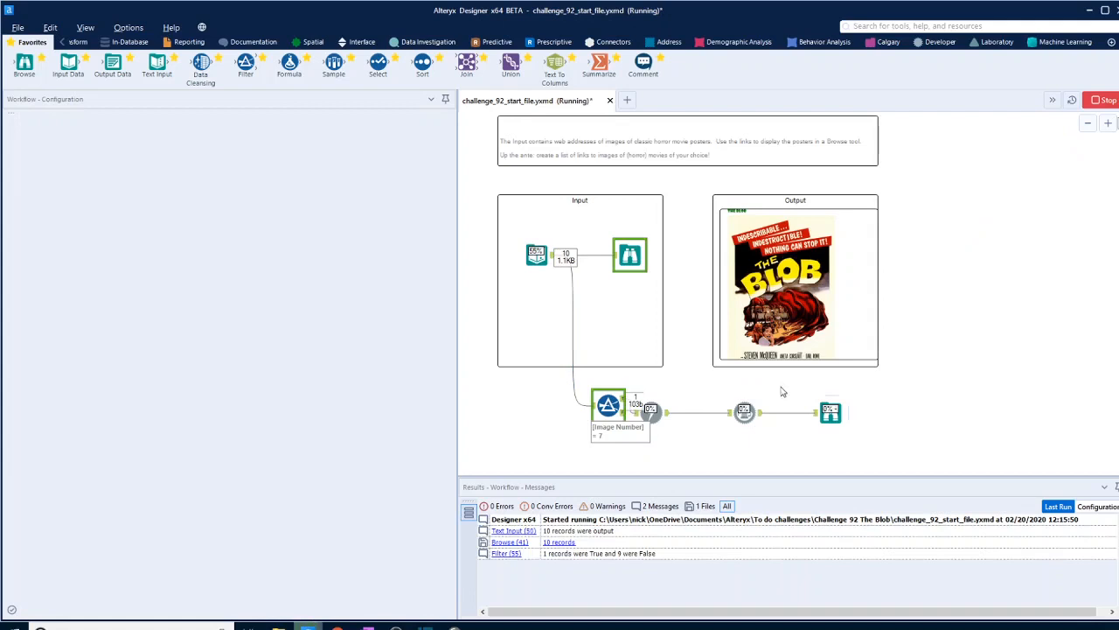